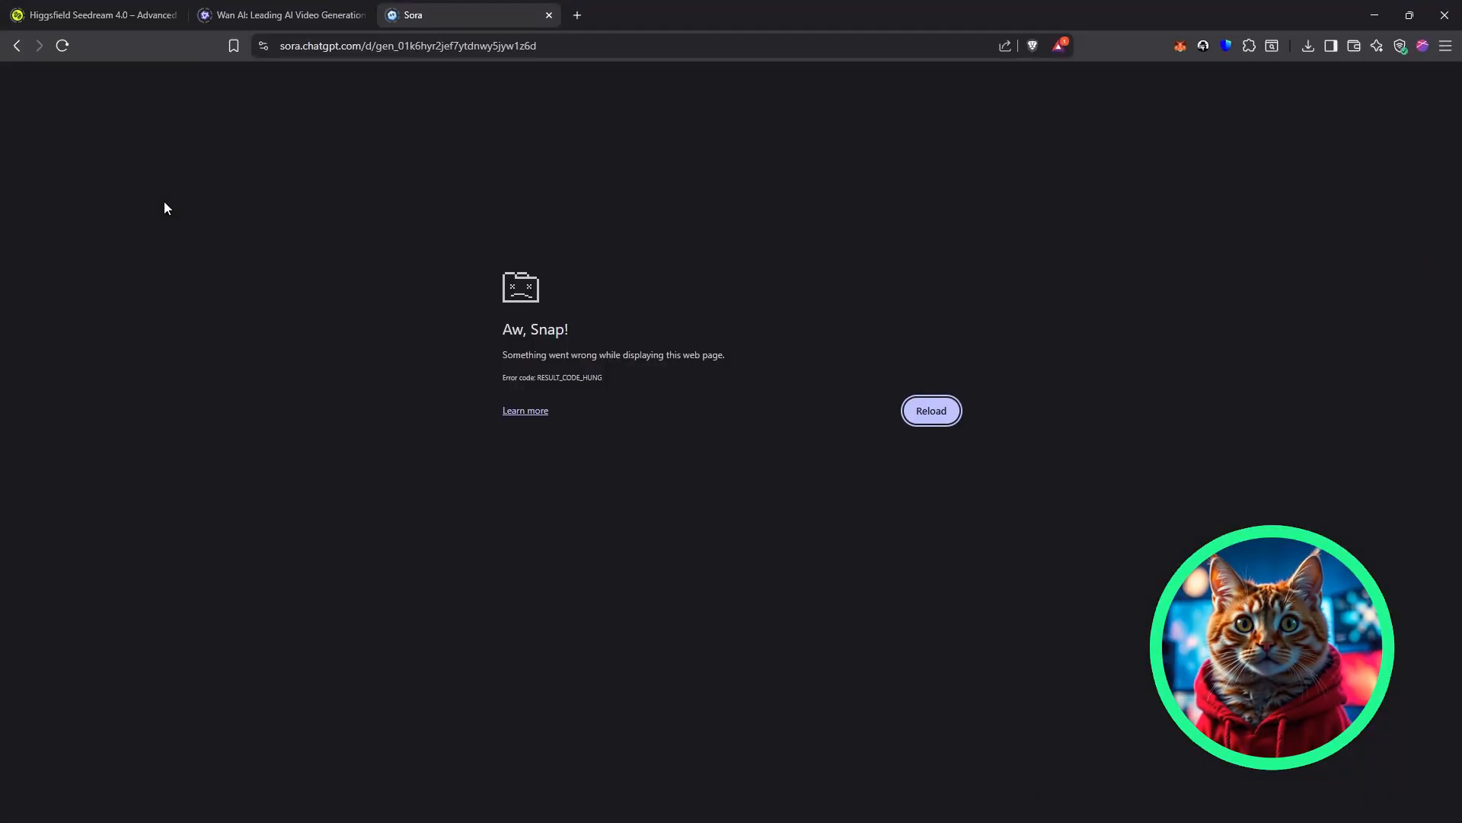
- Reload the crashed 'Aw, Snap' draft page
{"action": "left_click", "coordinate": [930, 410]}
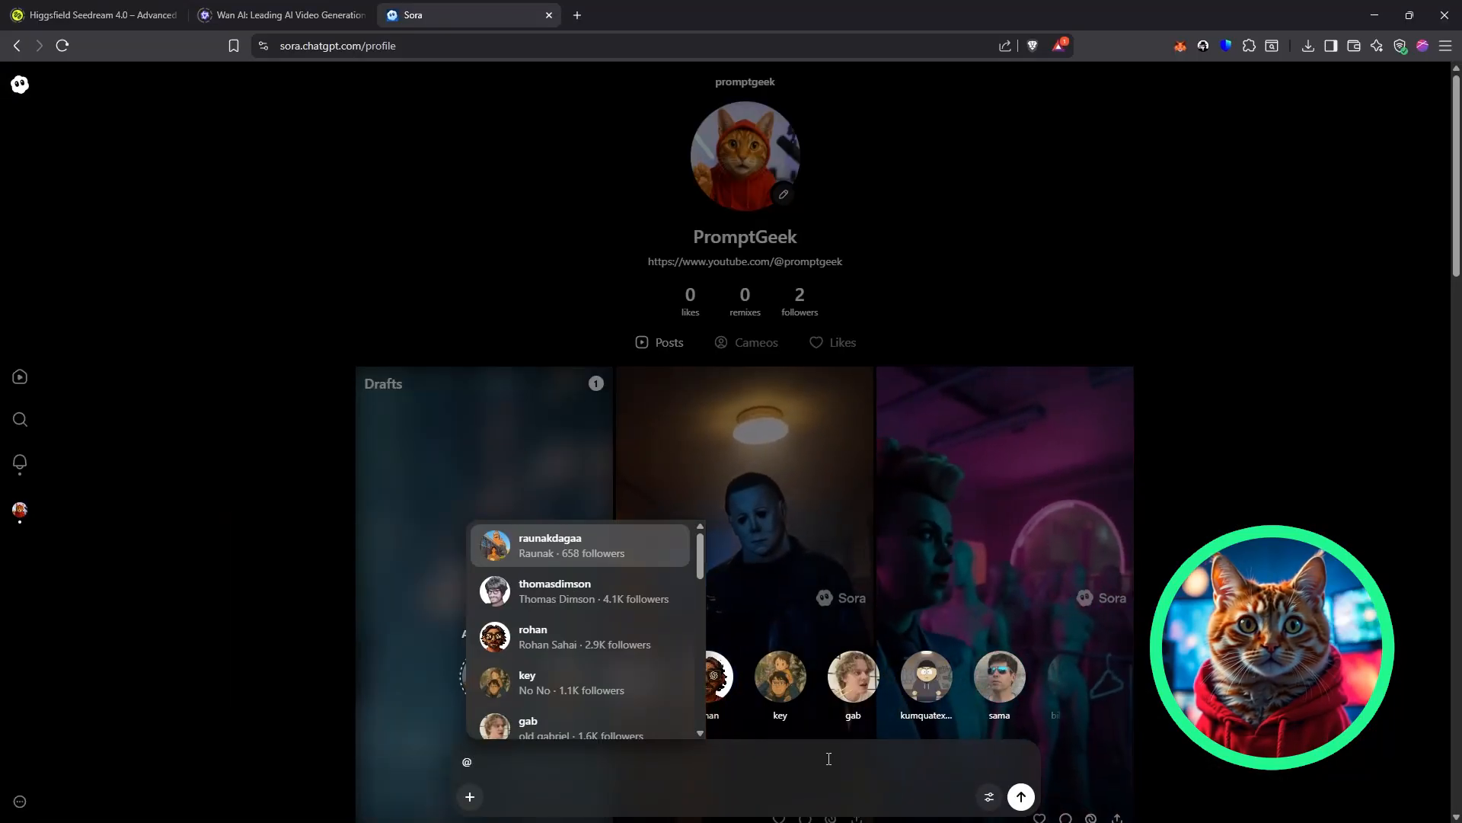
{"action": "type", "text": "jakepaul"}
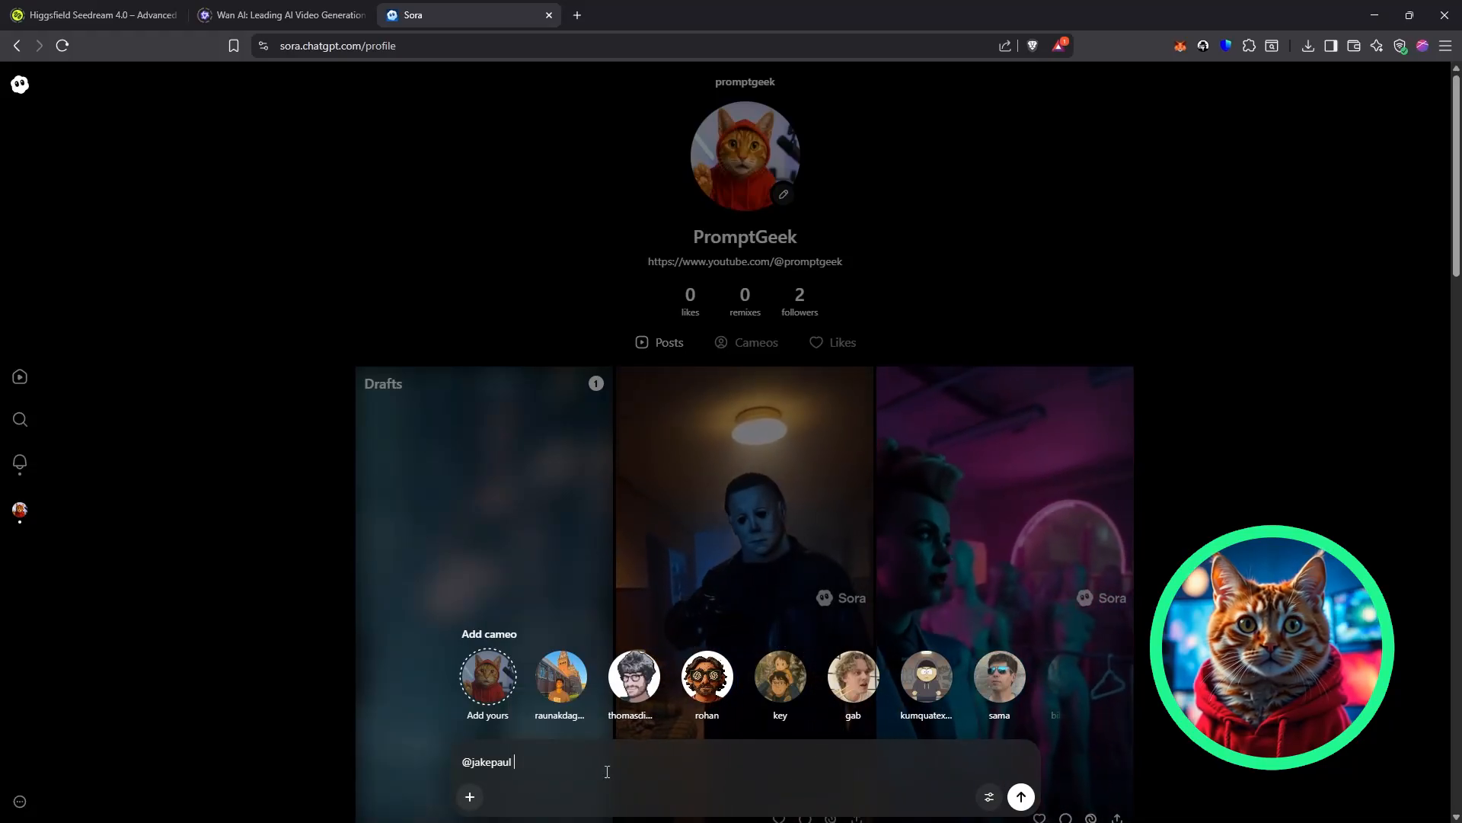
{"action": "type", "text": "walking around O"}
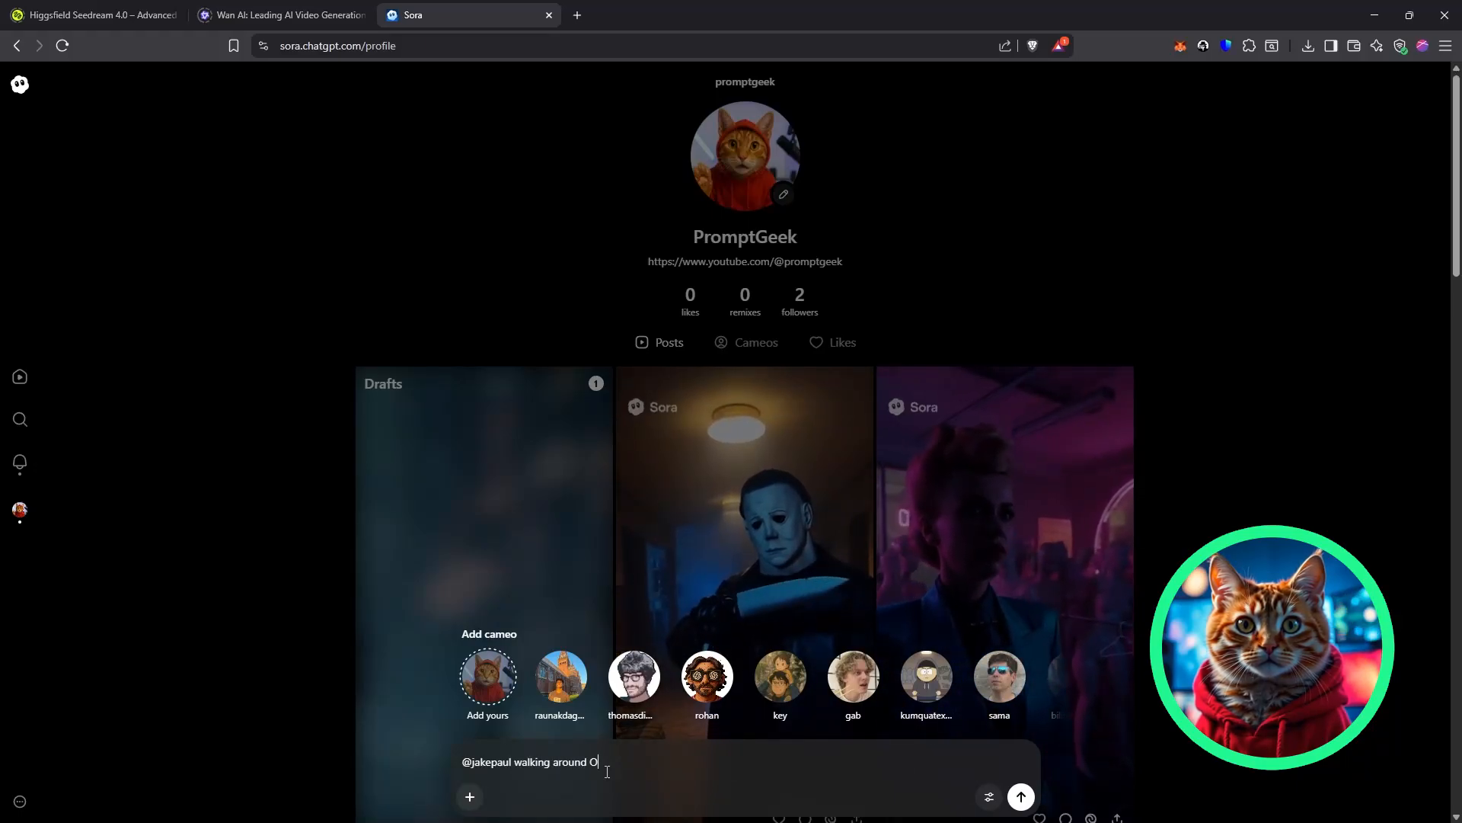
{"action": "type", "text": "xford Univ"}
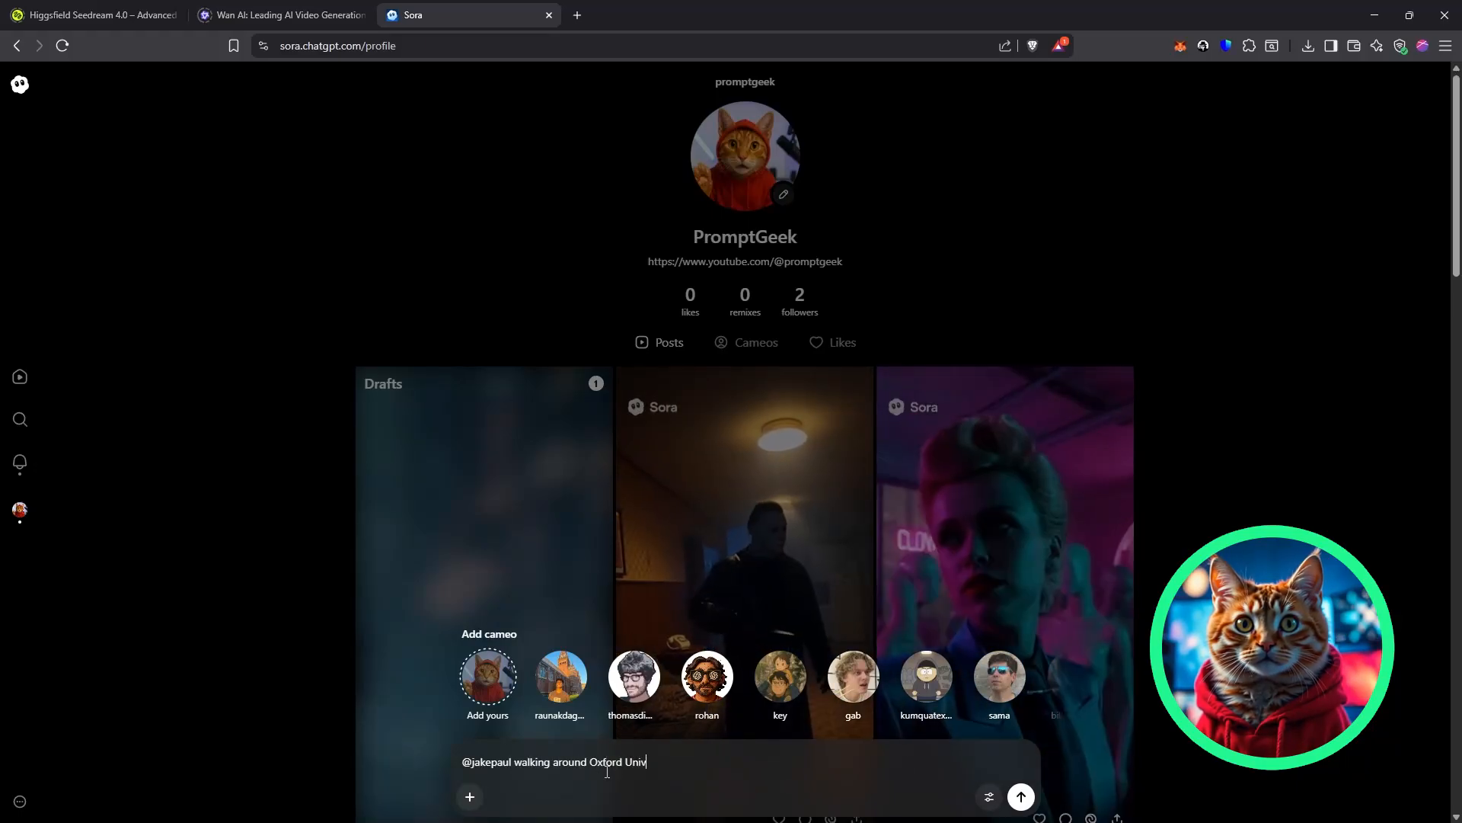
{"action": "type", "text": "ersity"}
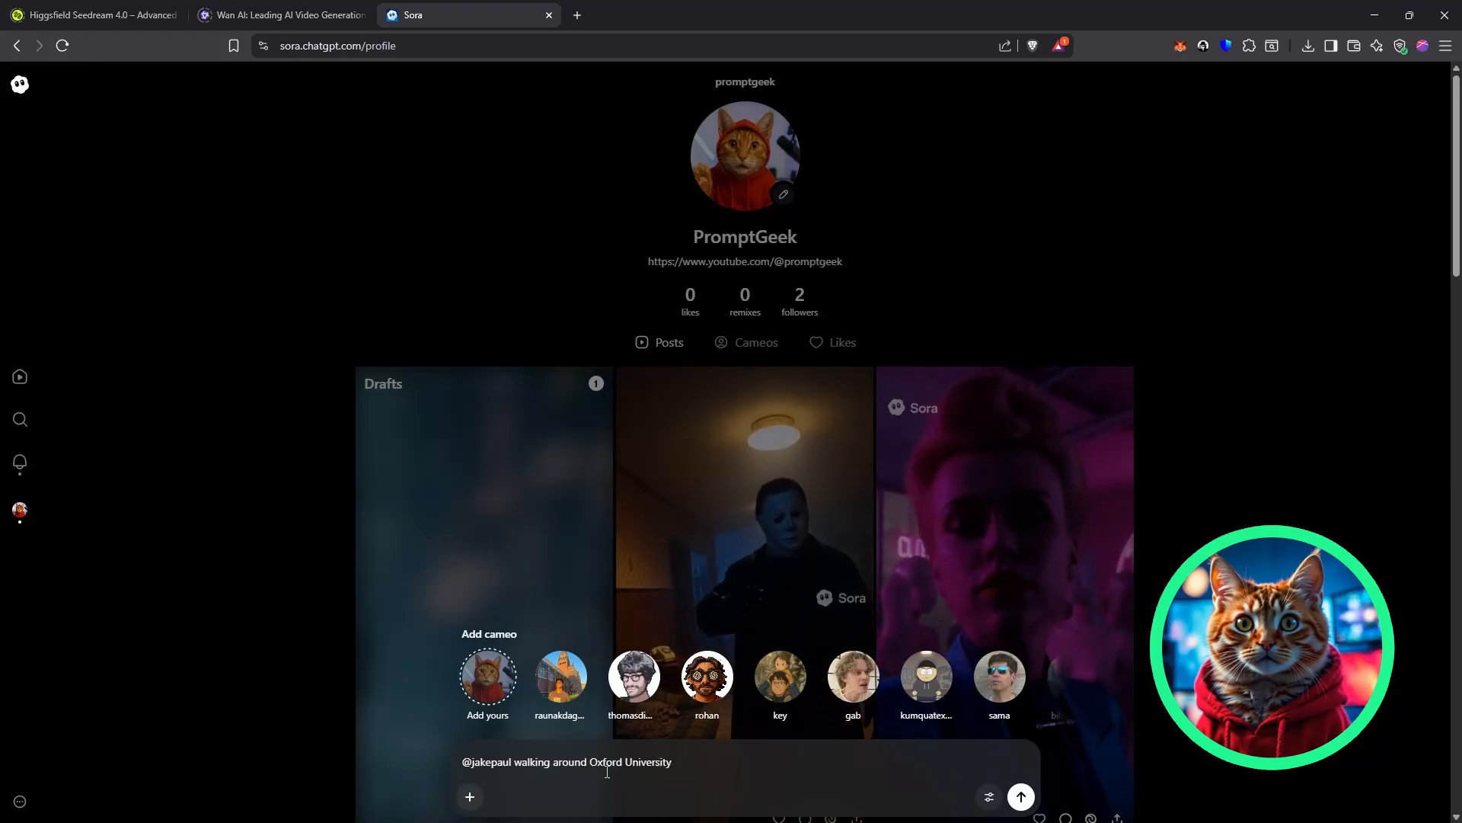
{"action": "type", "text": "dressed as a profe"}
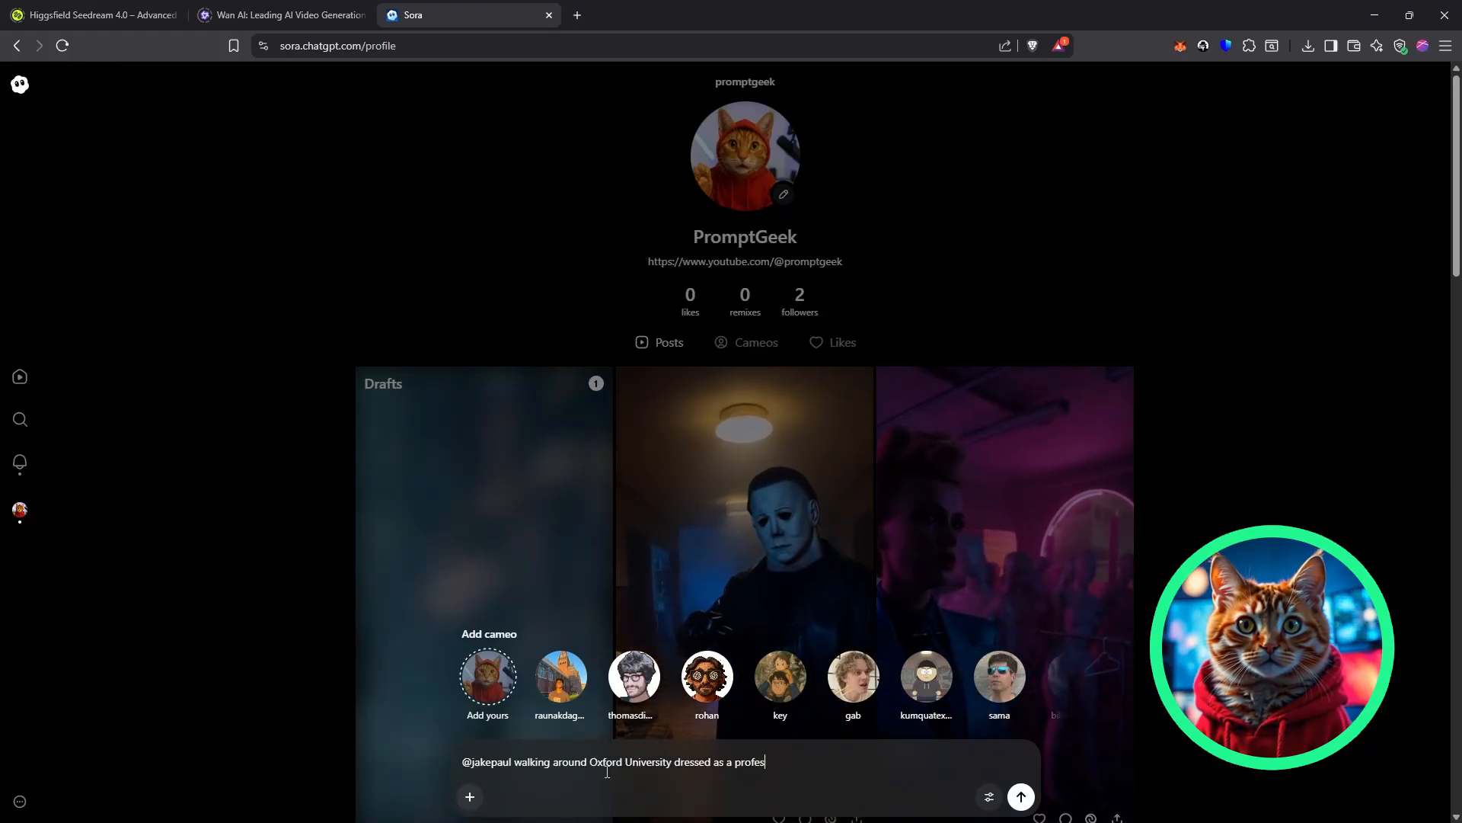
{"action": "type", "text": "sor"}
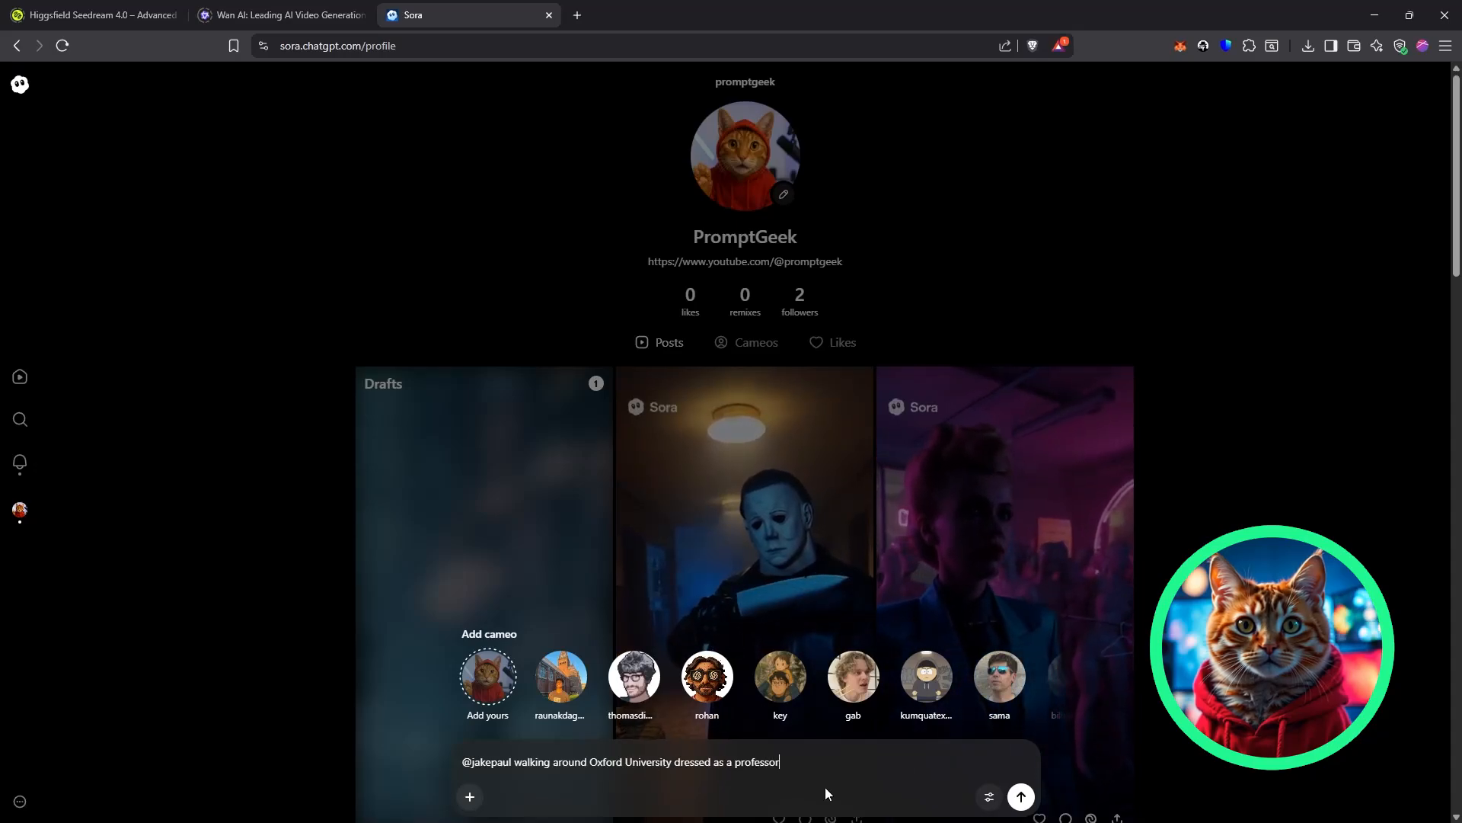
{"action": "left_click", "coordinate": [989, 796]}
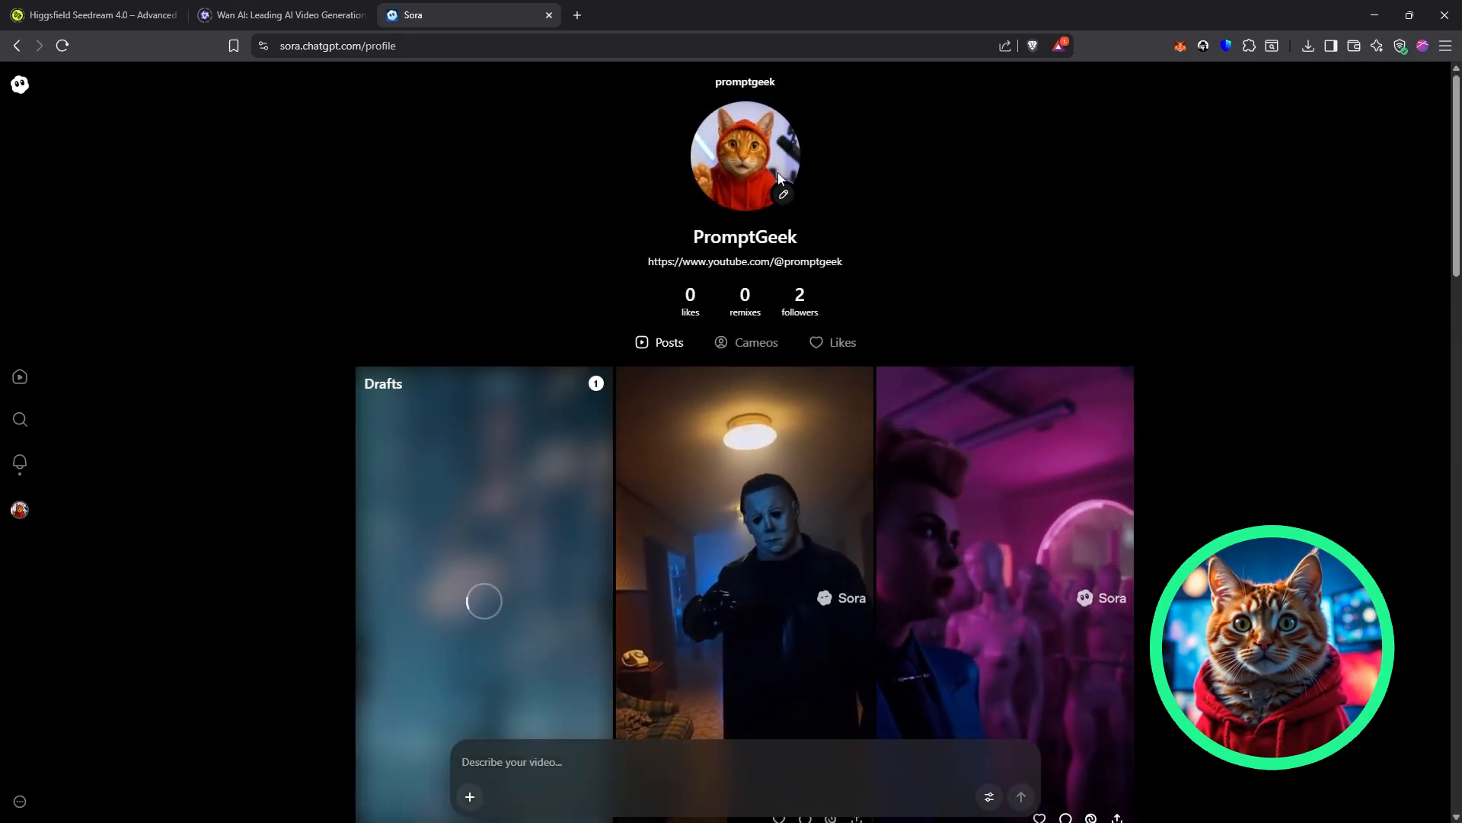
- Scroll down the profile posts to reach the Drafts tile
{"action": "scroll", "scroll_direction": "down", "scroll_amount": 3}
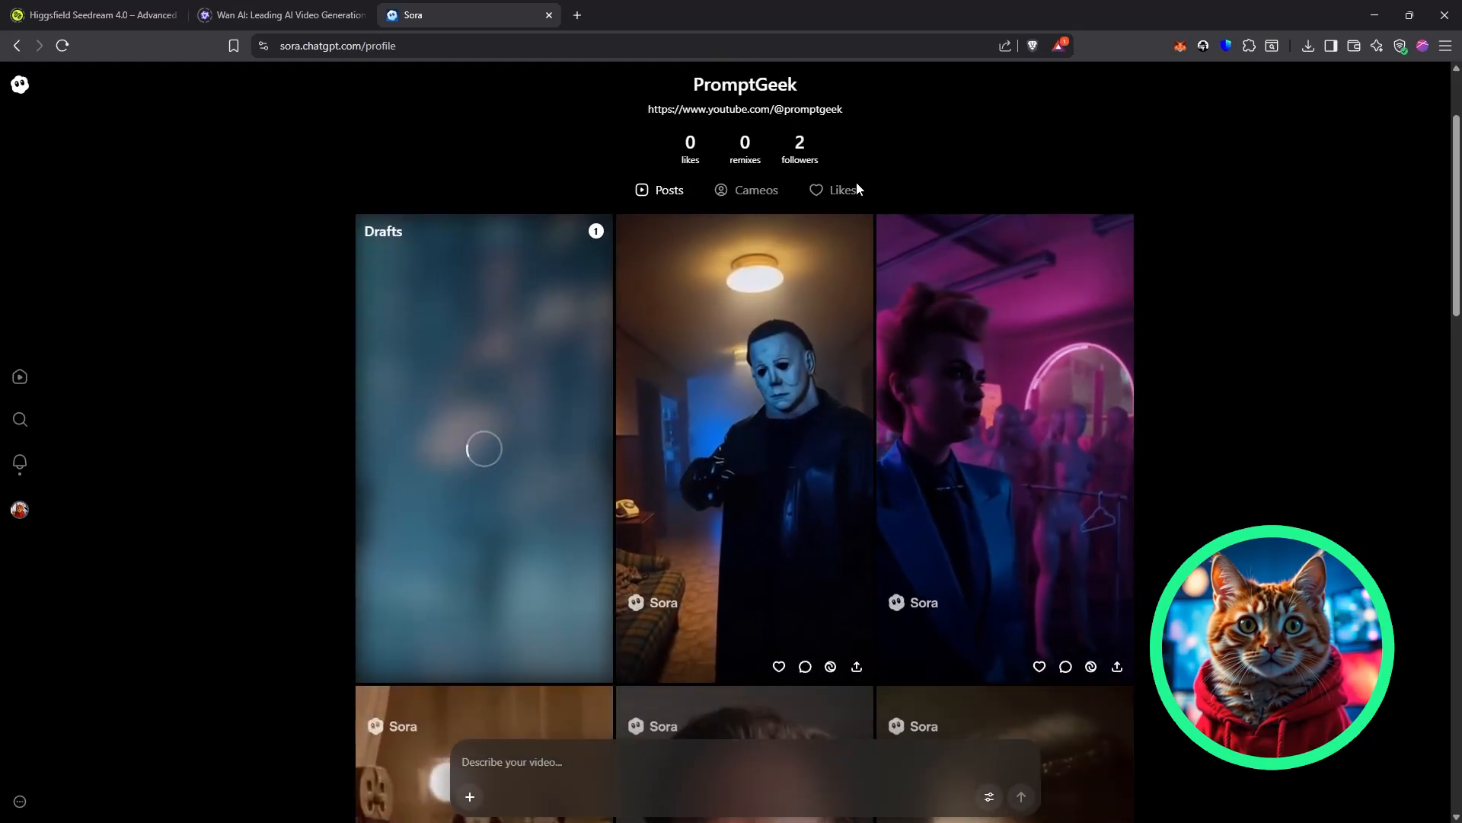
{"action": "scroll", "scroll_direction": "down", "scroll_amount": 3}
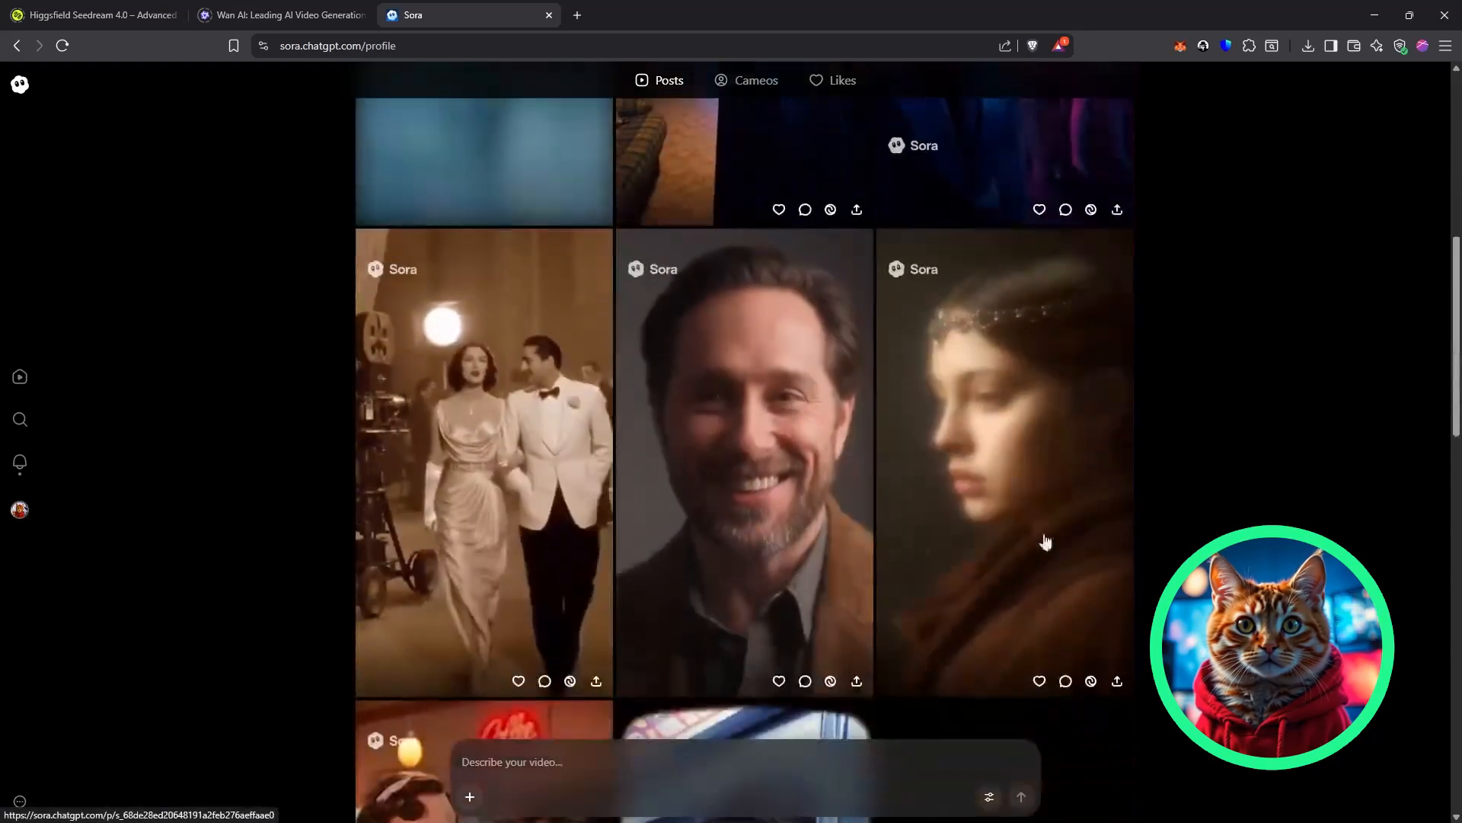
{"action": "scroll", "scroll_direction": "down", "scroll_amount": 3}
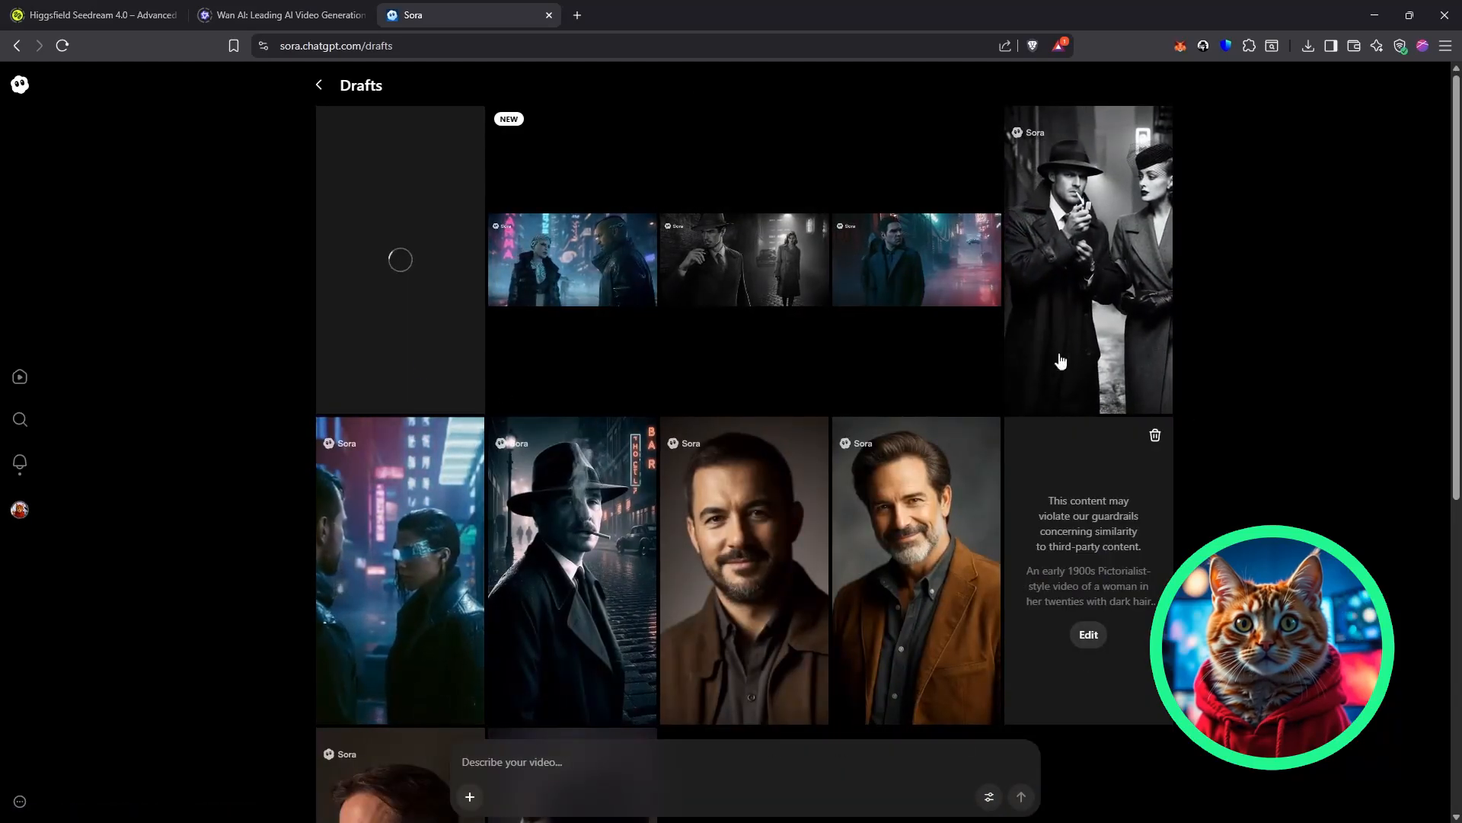
{"action": "scroll", "scroll_direction": "down", "scroll_amount": 3}
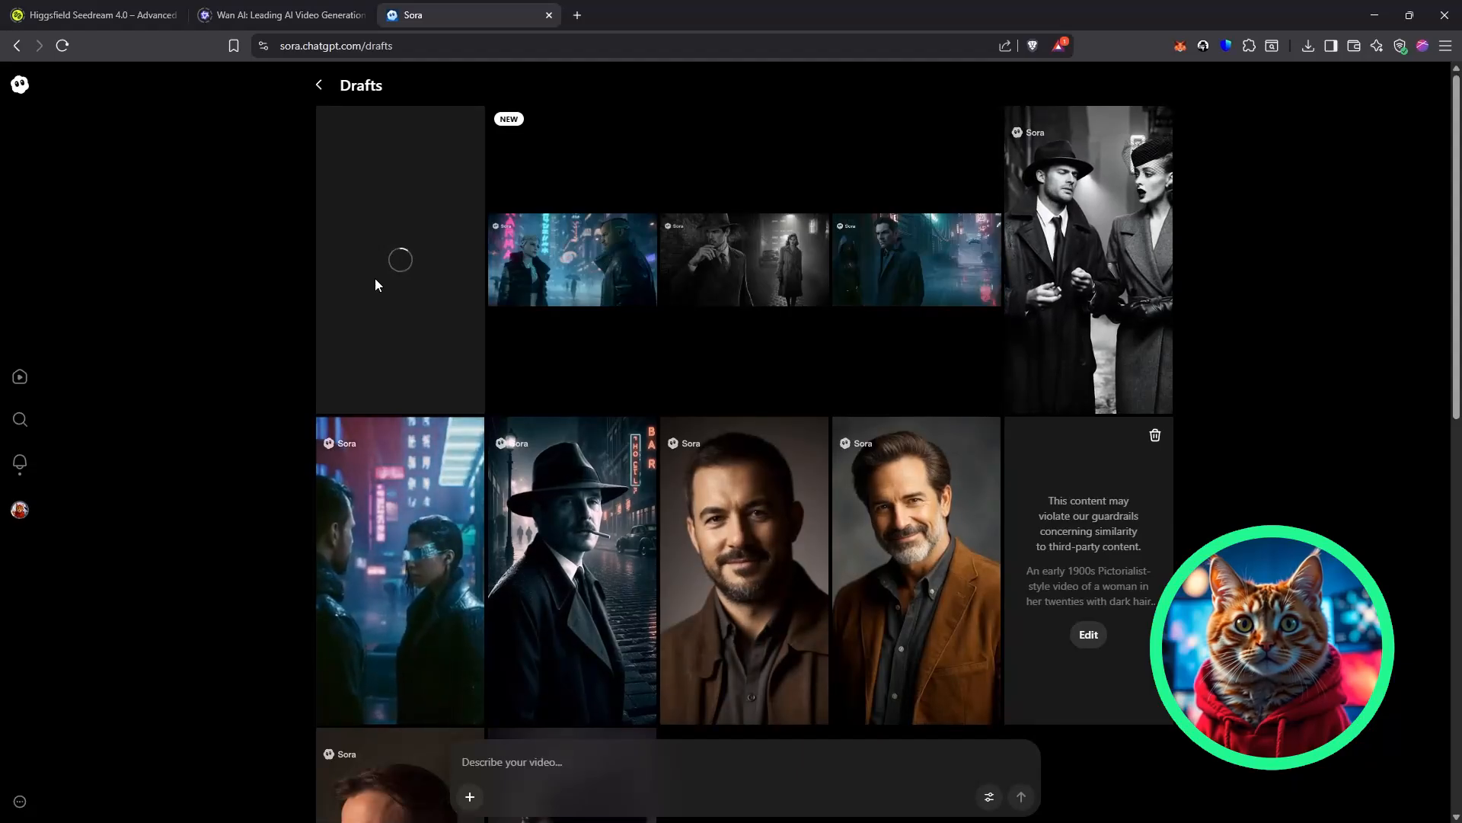
{"action": "left_click", "coordinate": [744, 569]}
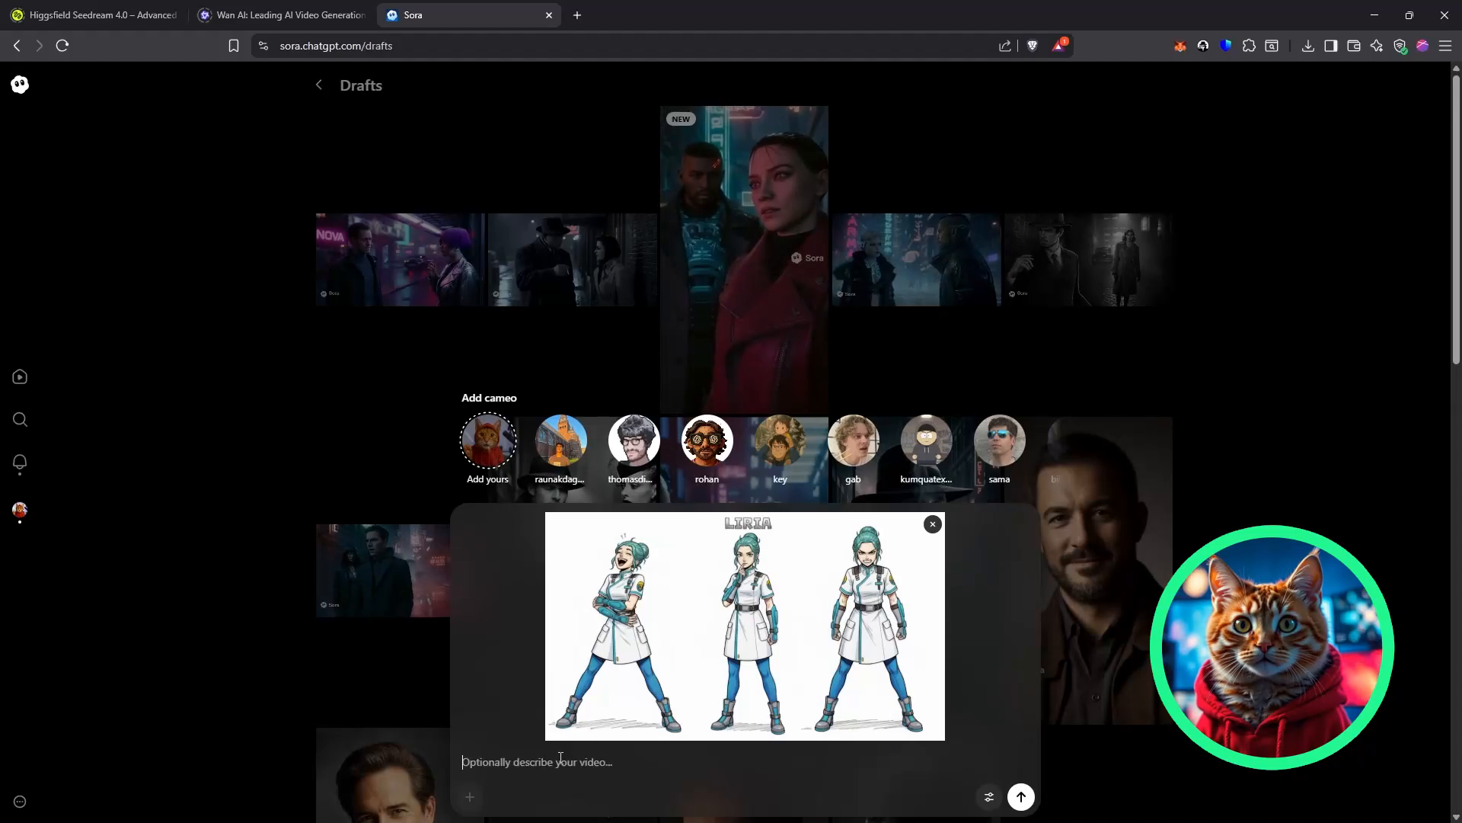
- Enter the prompt 'Add this character to an anime intro video' for Liria
{"action": "type", "text": "Add this character to an anime intro video"}
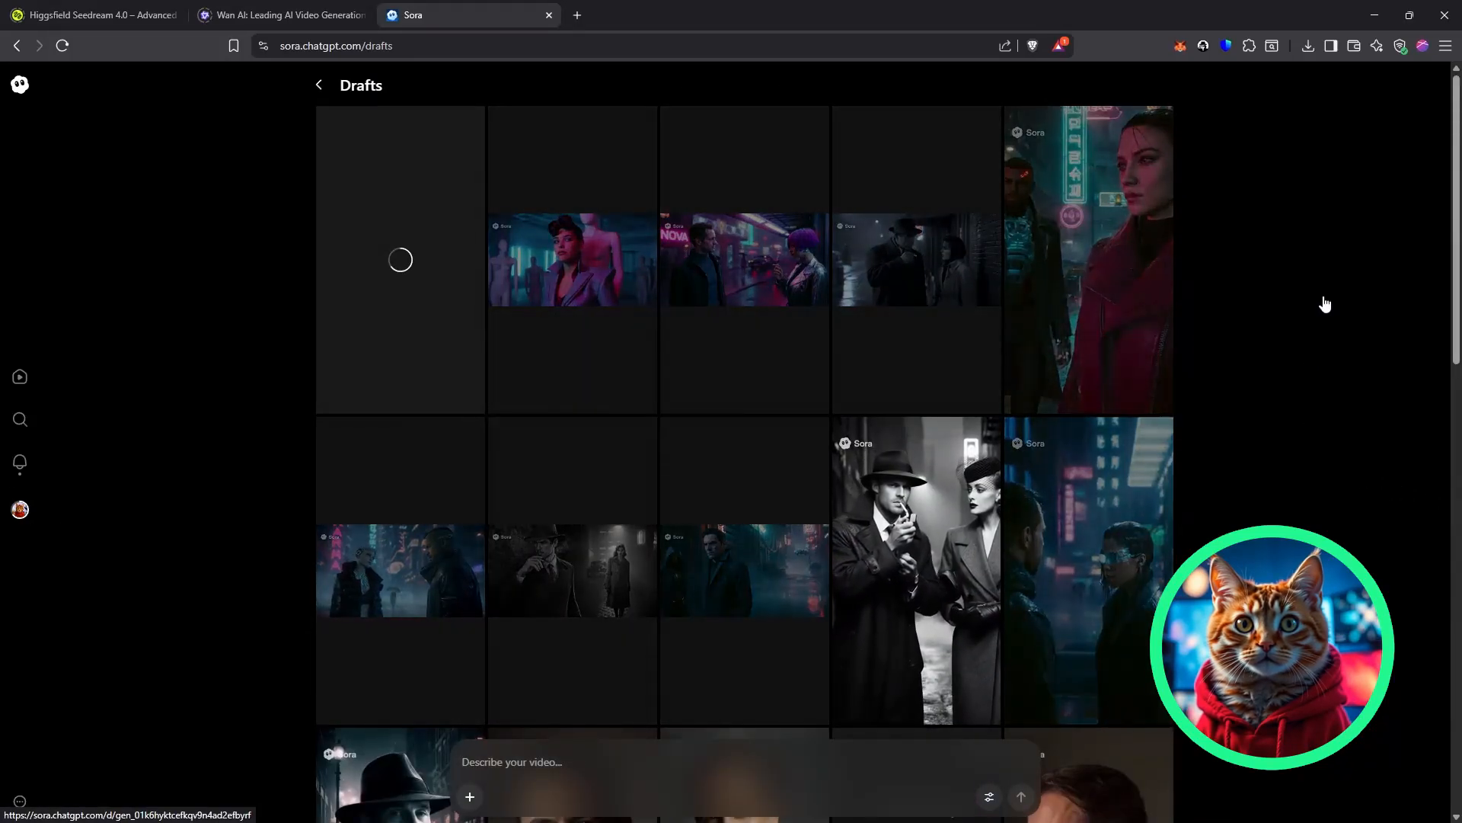
{"action": "scroll", "scroll_direction": "down", "scroll_amount": 3}
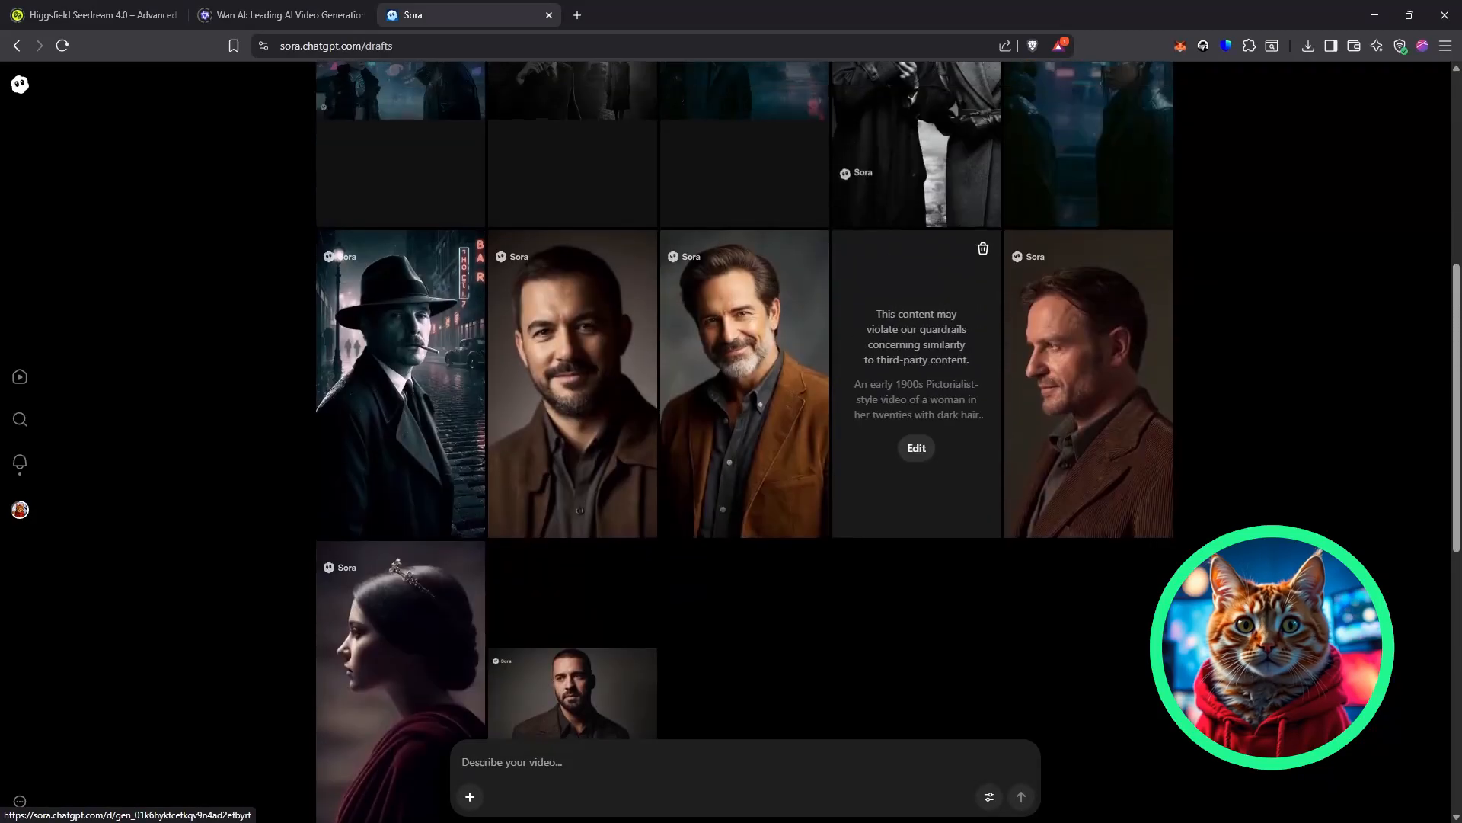
{"action": "scroll", "scroll_direction": "down", "scroll_amount": 3}
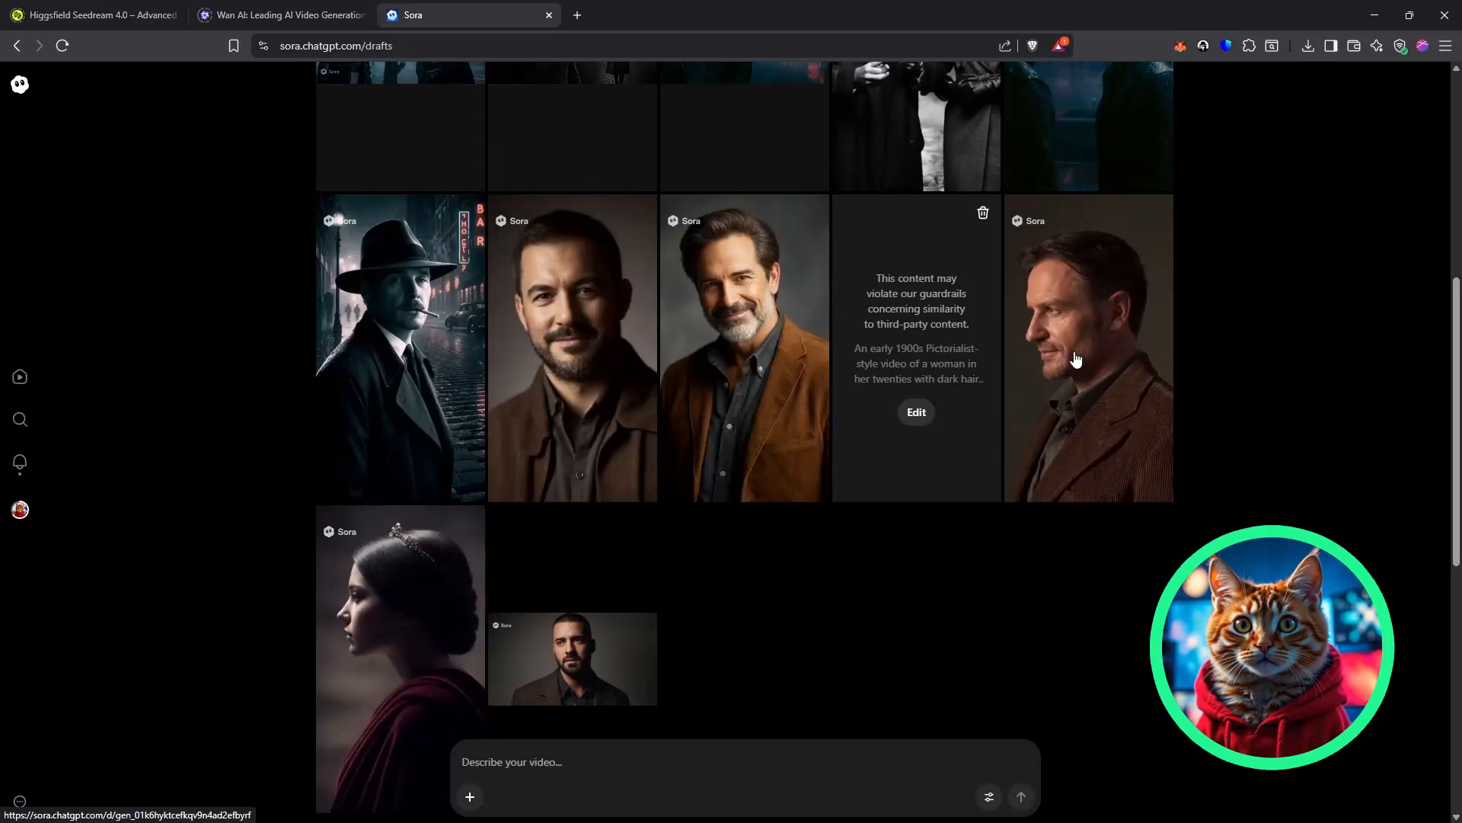
{"action": "scroll", "scroll_direction": "down", "scroll_amount": 3}
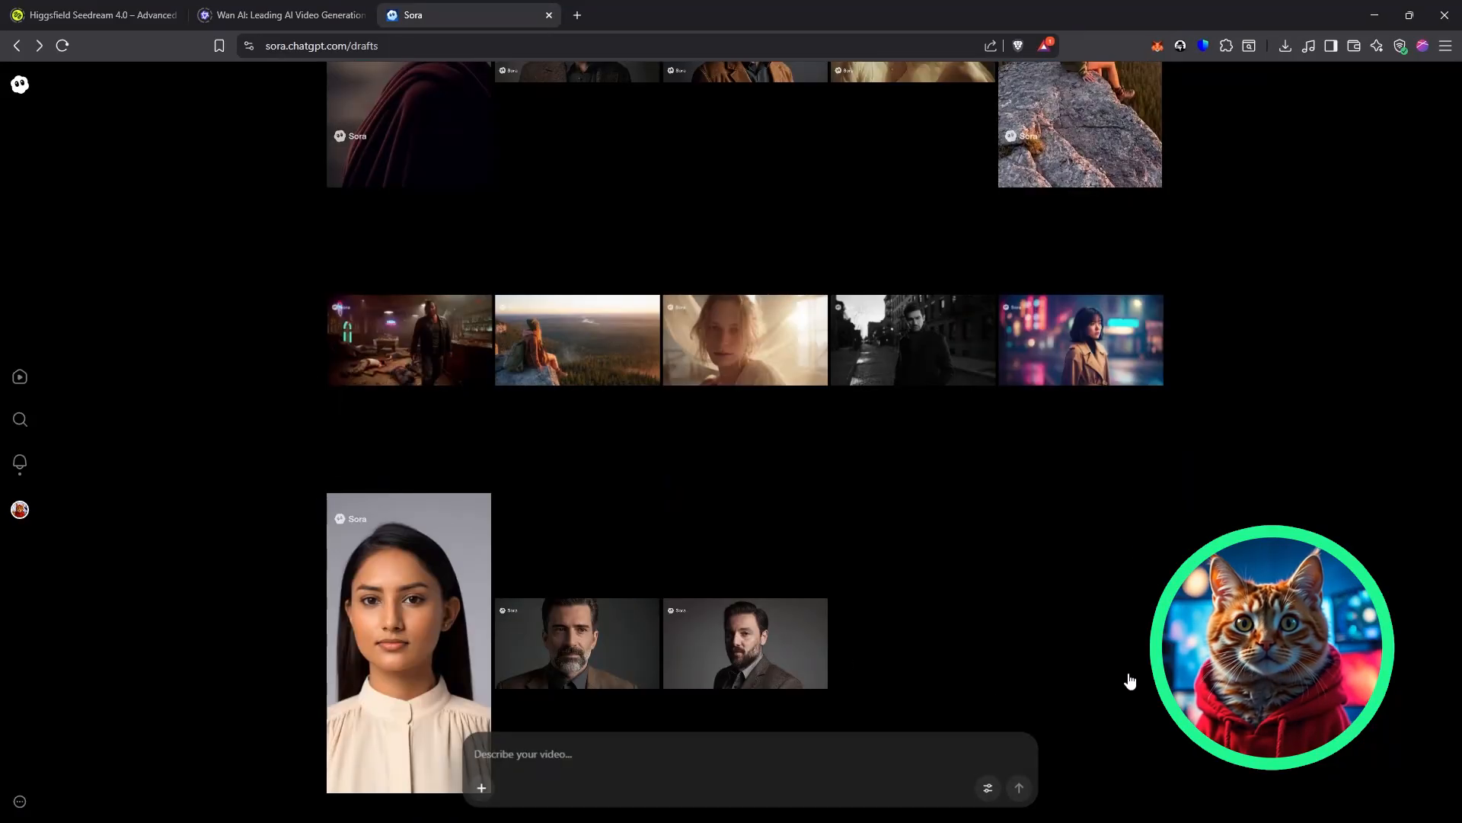
{"action": "left_click", "coordinate": [745, 642]}
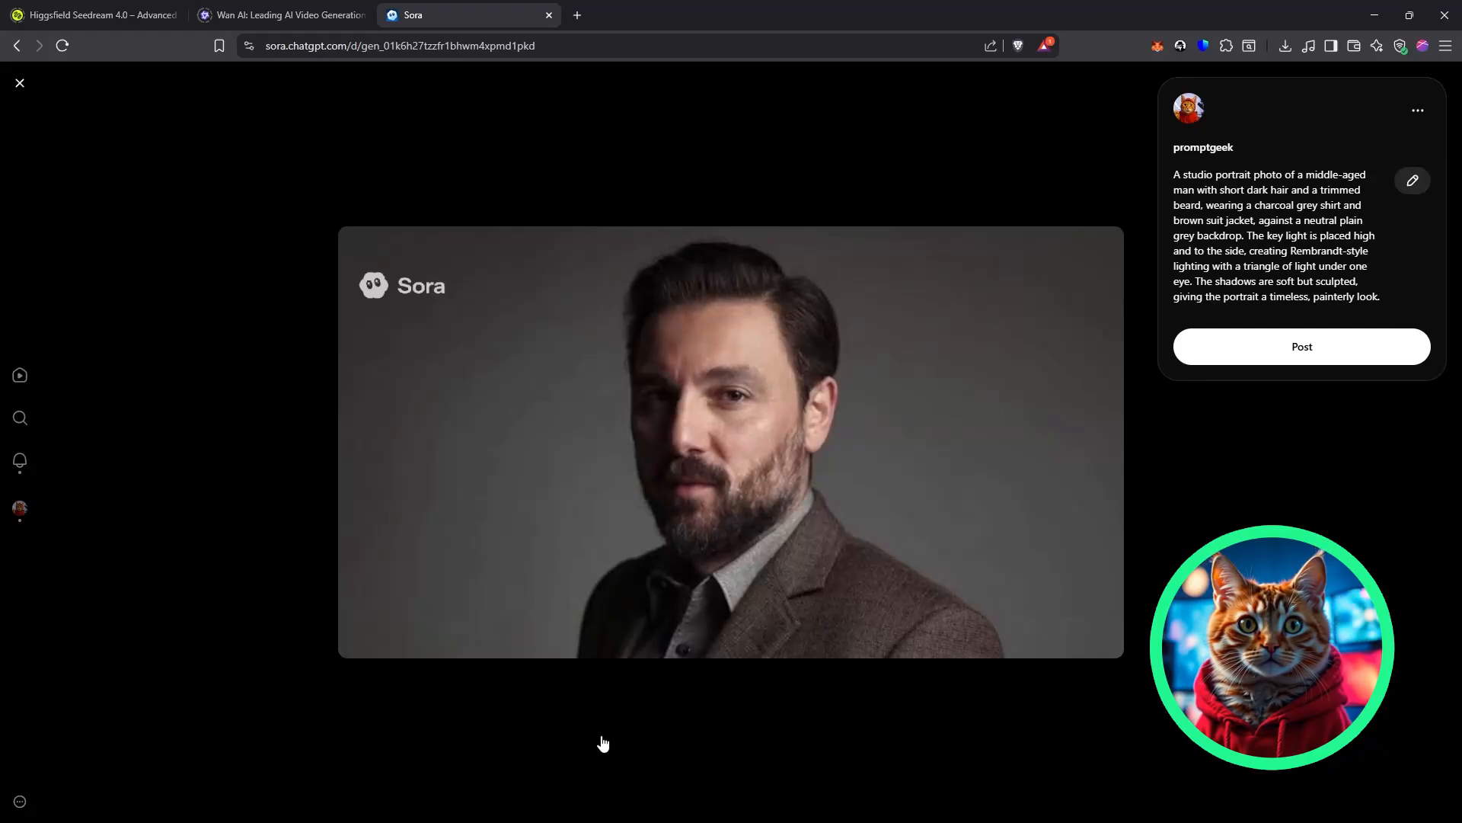
{"action": "mouse_move", "coordinate": [580, 658]}
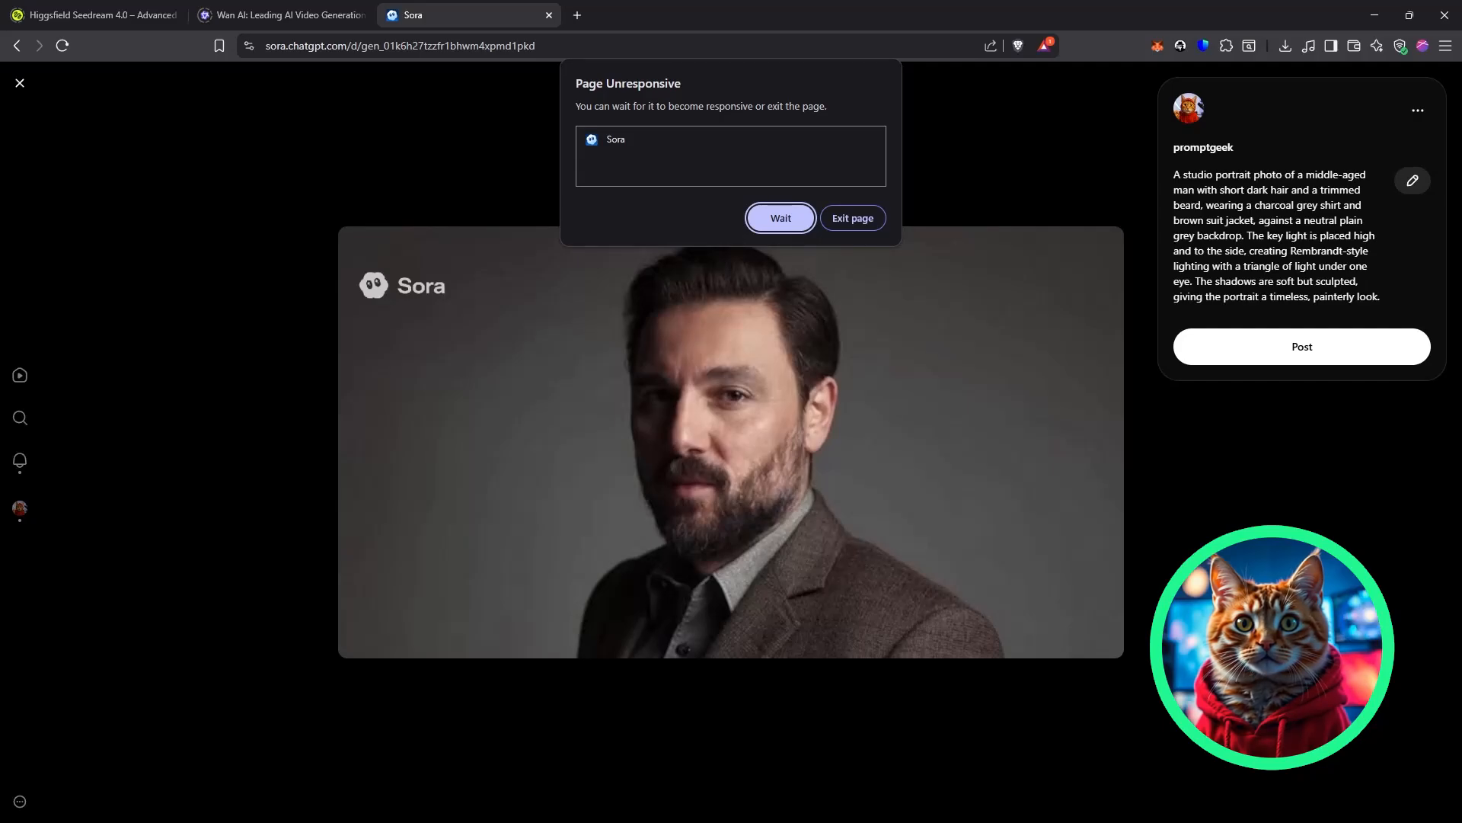
- Choose Wait on the Page Unresponsive warning, then close the draft viewer
{"action": "left_click", "coordinate": [780, 217]}
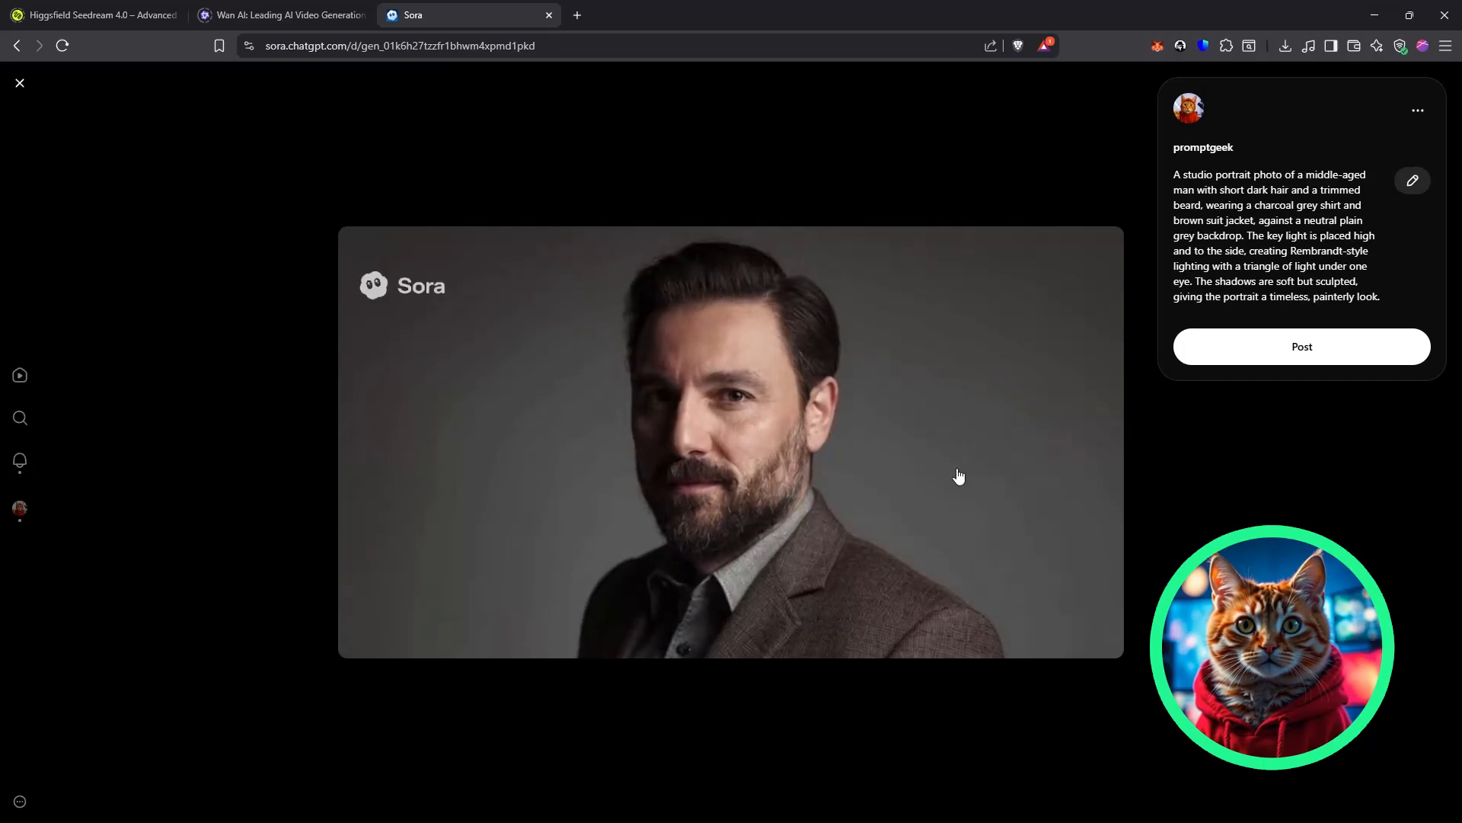
{"action": "mouse_move", "coordinate": [412, 163]}
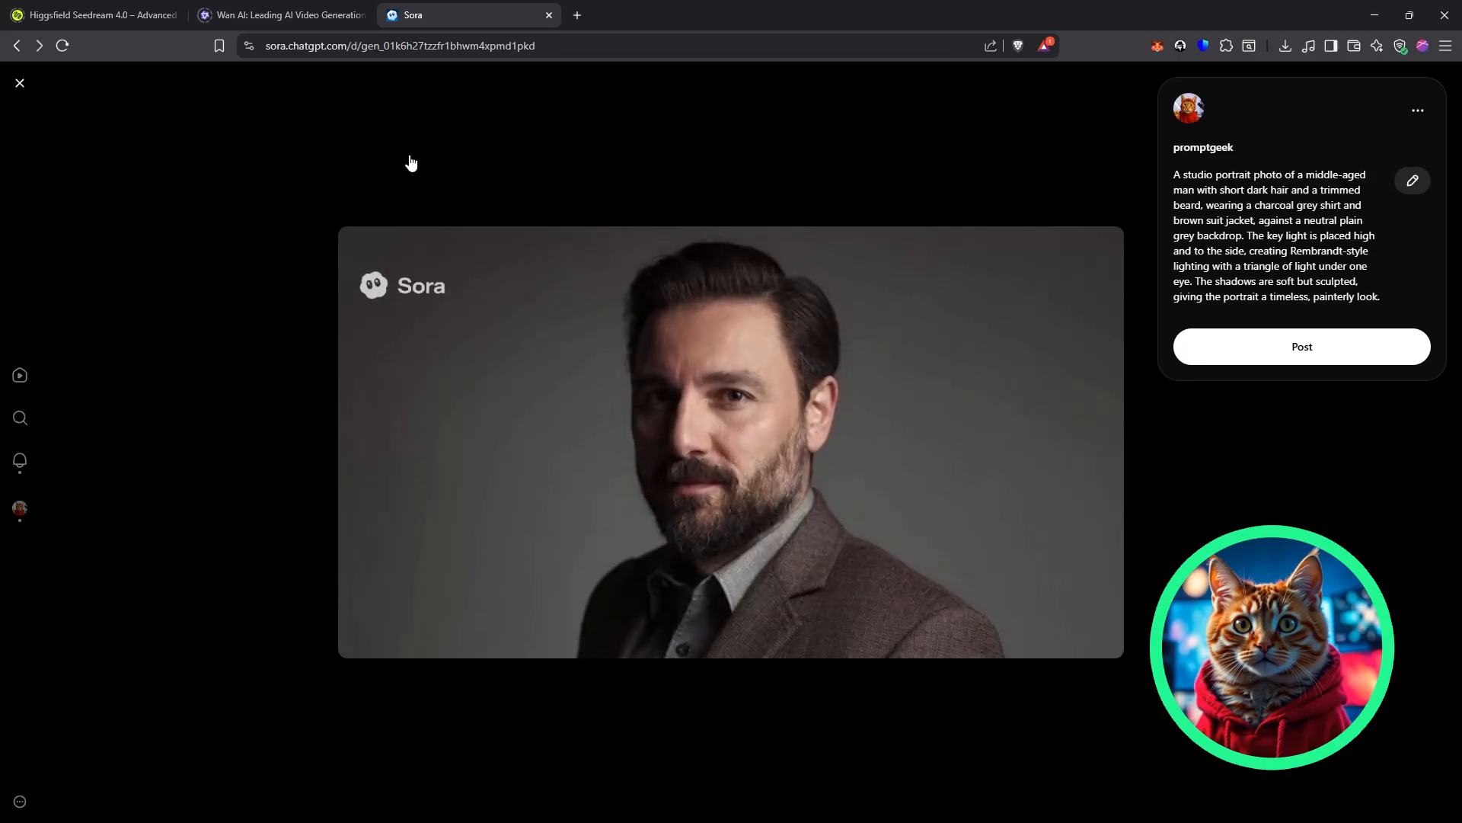
{"action": "left_click", "coordinate": [18, 83]}
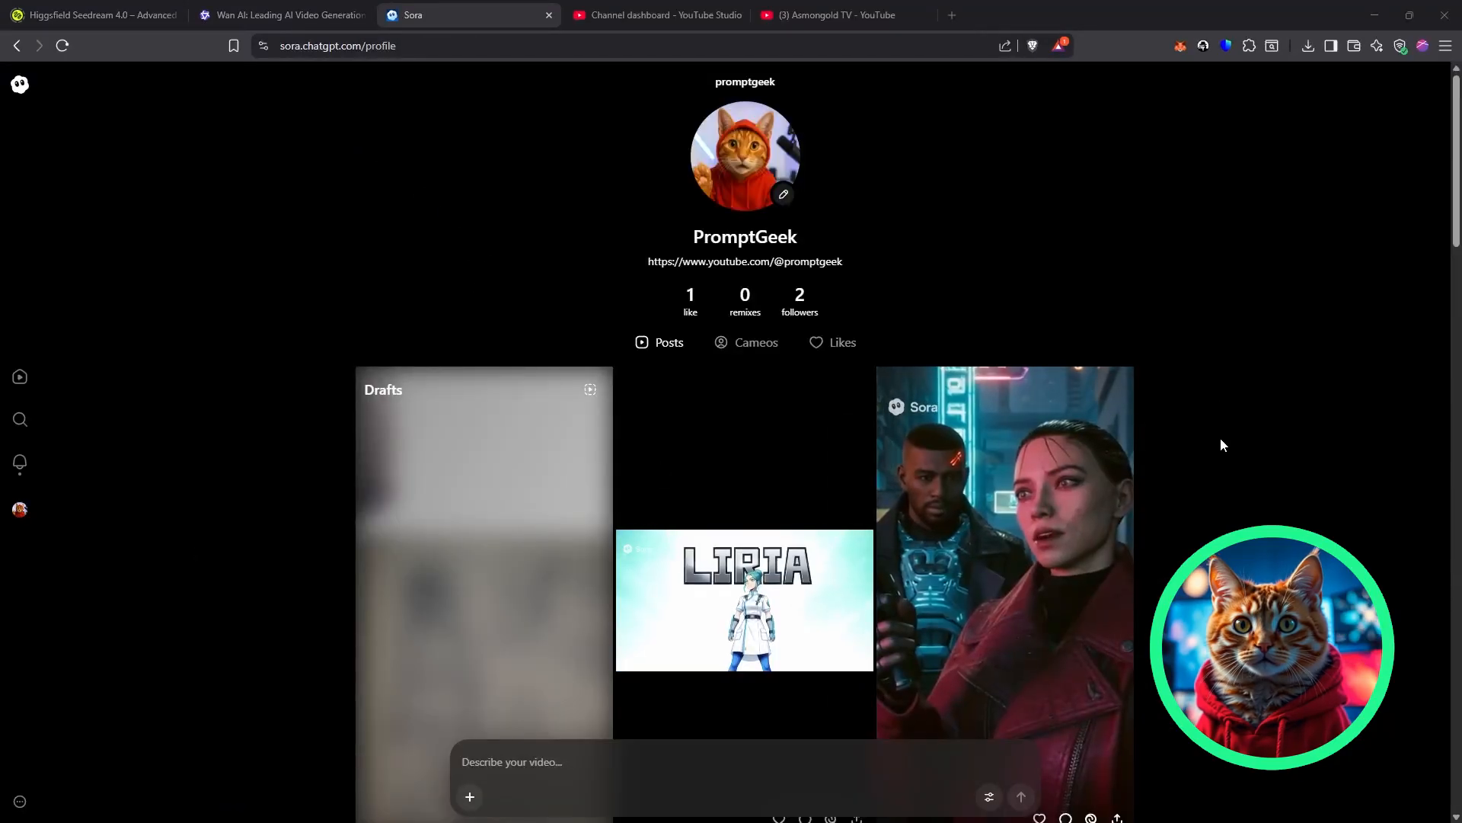
- Expand the trench coat video's full prompt, then open the shoulder-length hair version
{"action": "scroll", "scroll_direction": "down", "scroll_amount": 3}
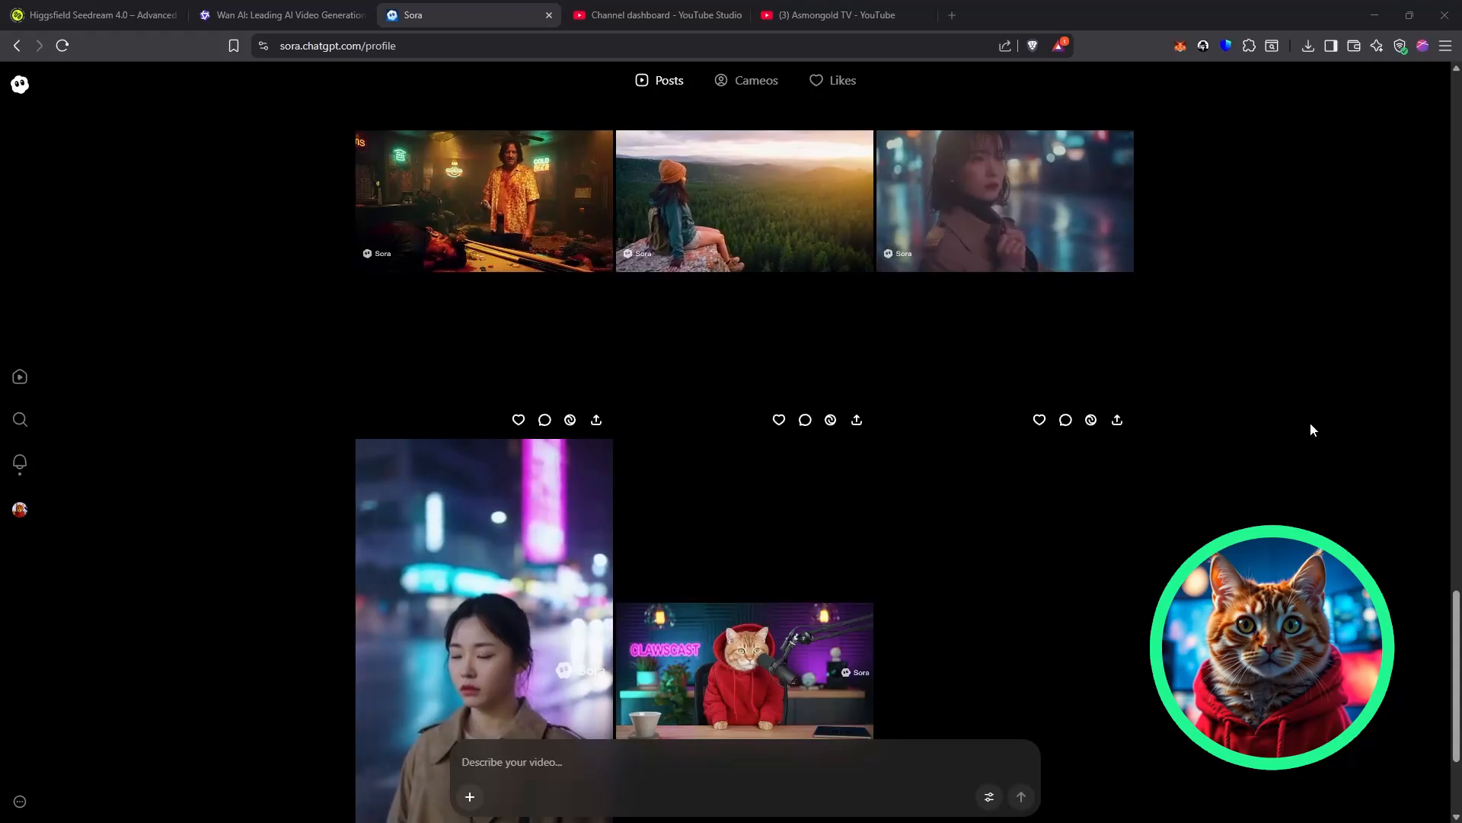
{"action": "scroll", "scroll_direction": "down", "scroll_amount": 3}
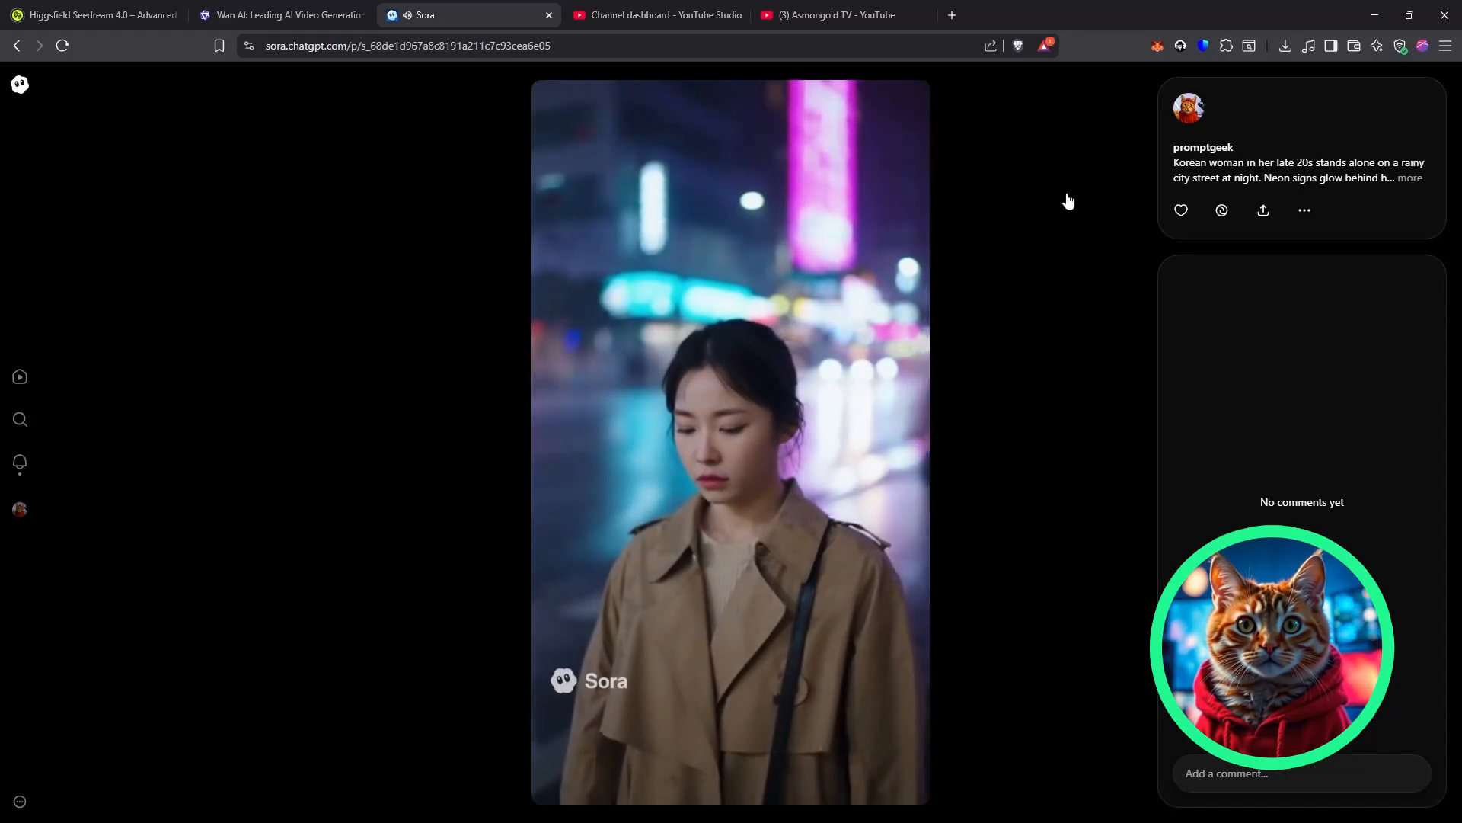
{"action": "left_click", "coordinate": [1409, 178]}
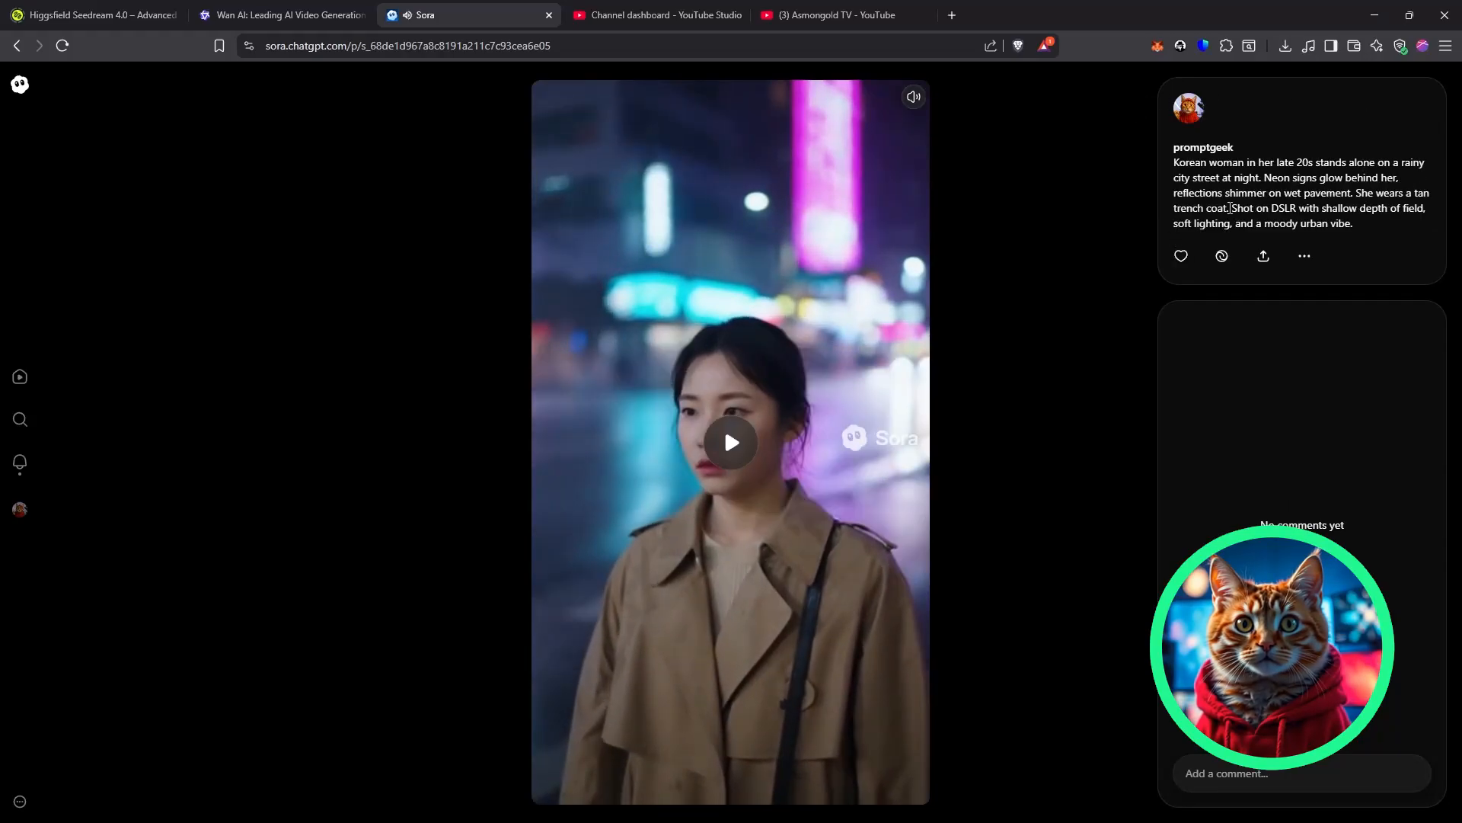
{"action": "mouse_move", "coordinate": [731, 425]}
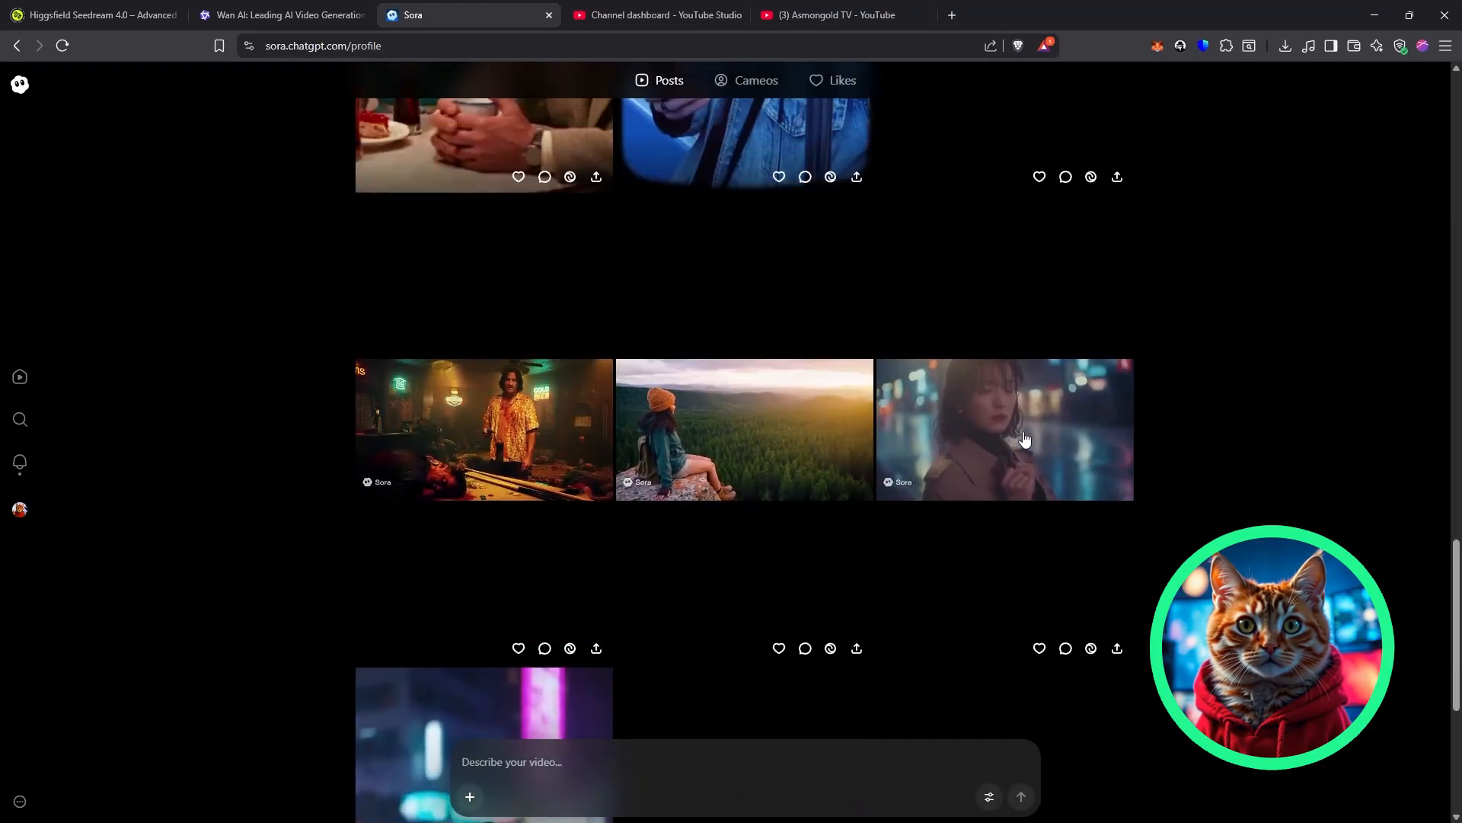
{"action": "left_click", "coordinate": [1004, 429]}
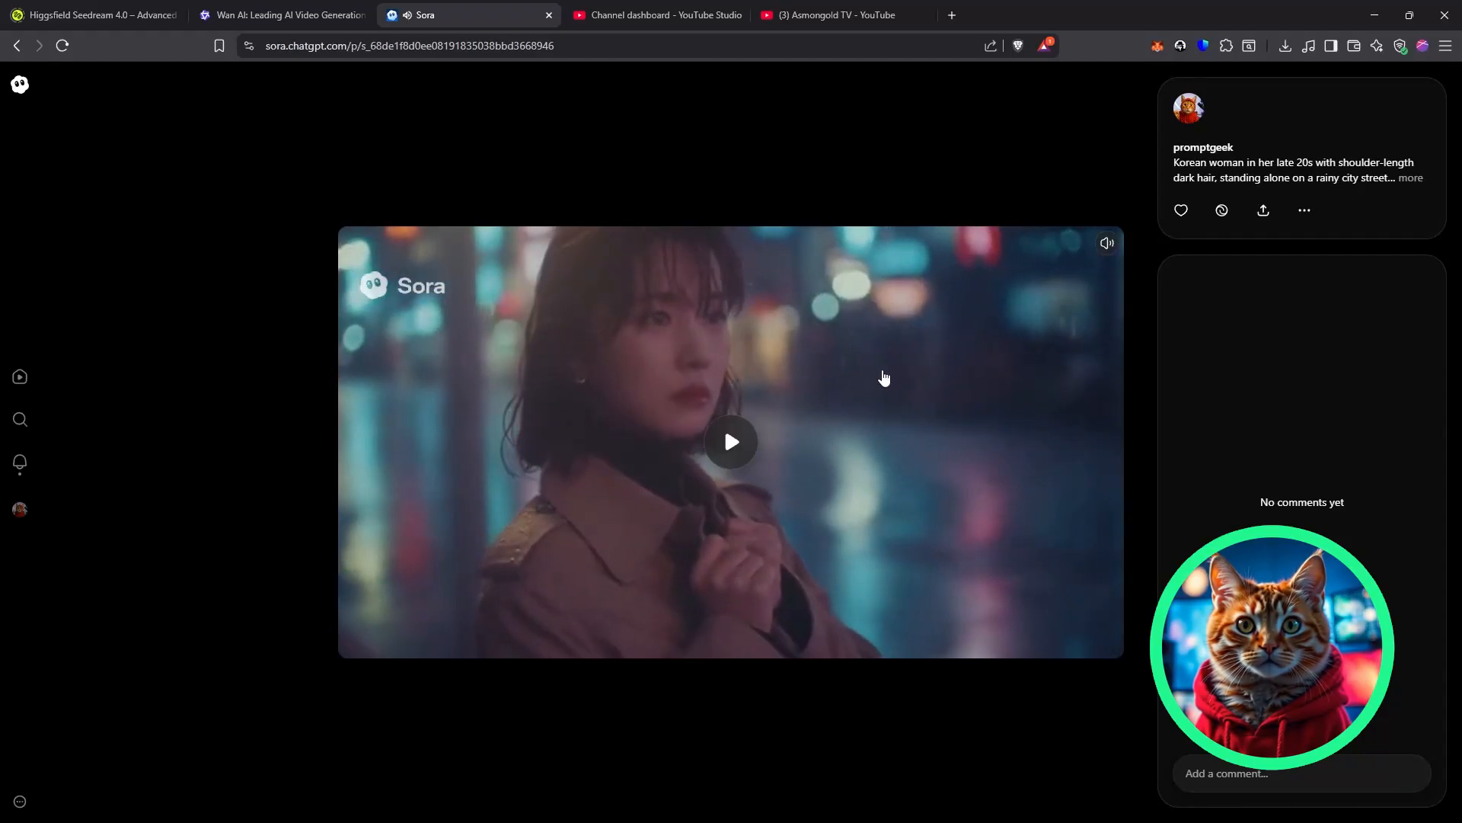
- Expand the shoulder-length hair video's full prompt, ending with the toy camera filming
{"action": "left_click", "coordinate": [1411, 178]}
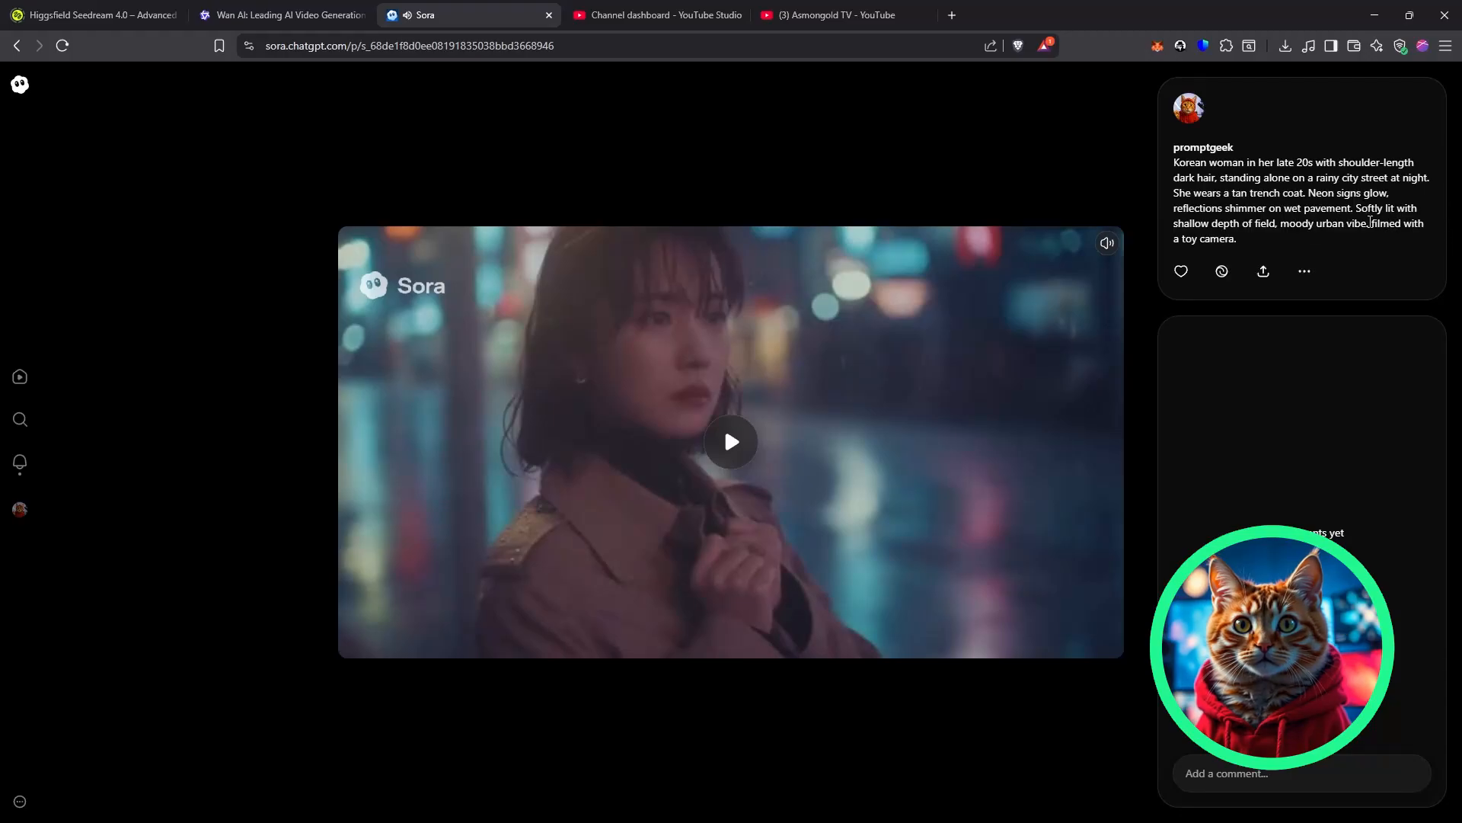
{"action": "mouse_move", "coordinate": [1437, 228]}
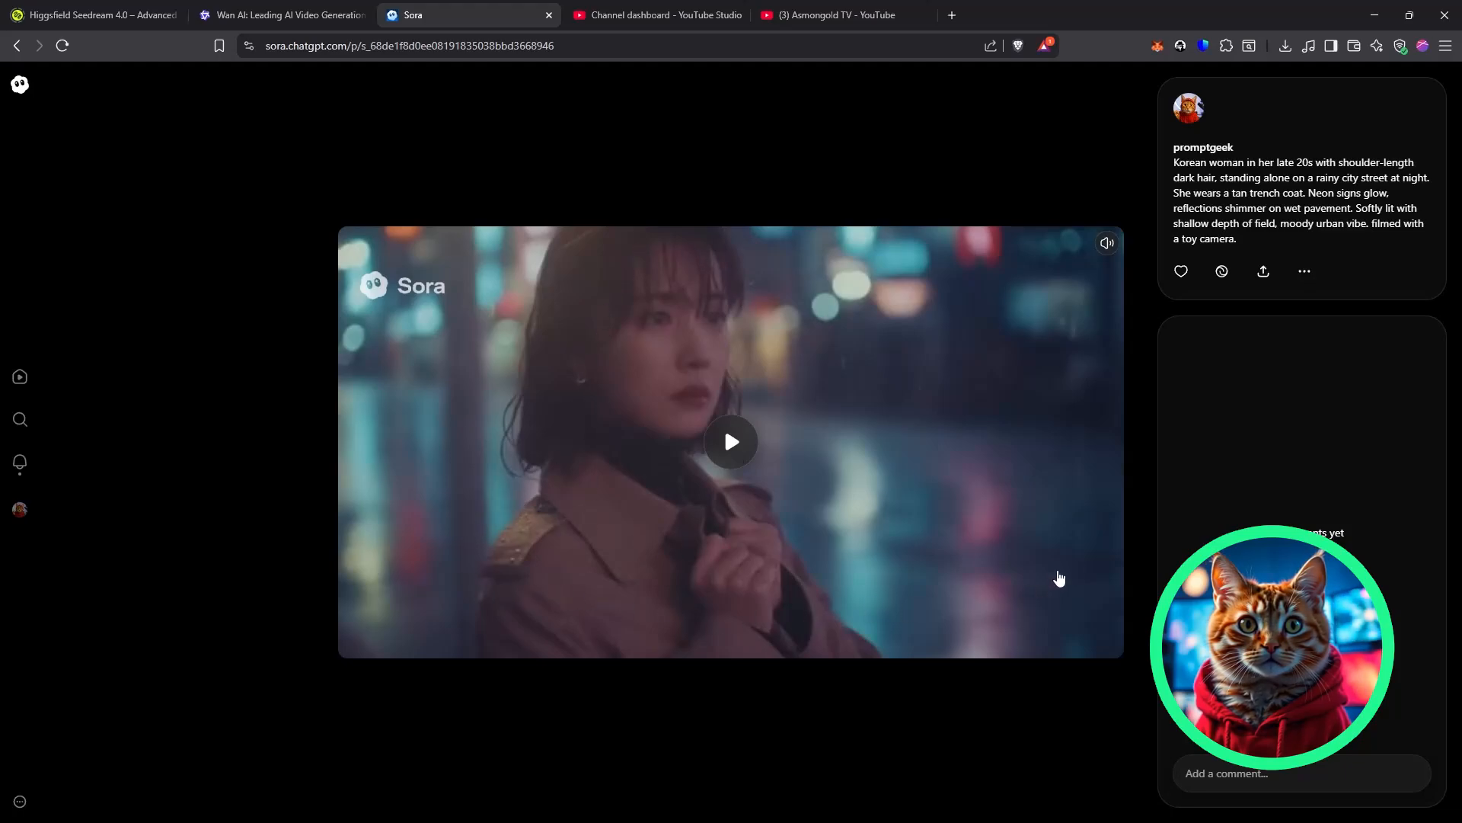
{"action": "mouse_move", "coordinate": [959, 491]}
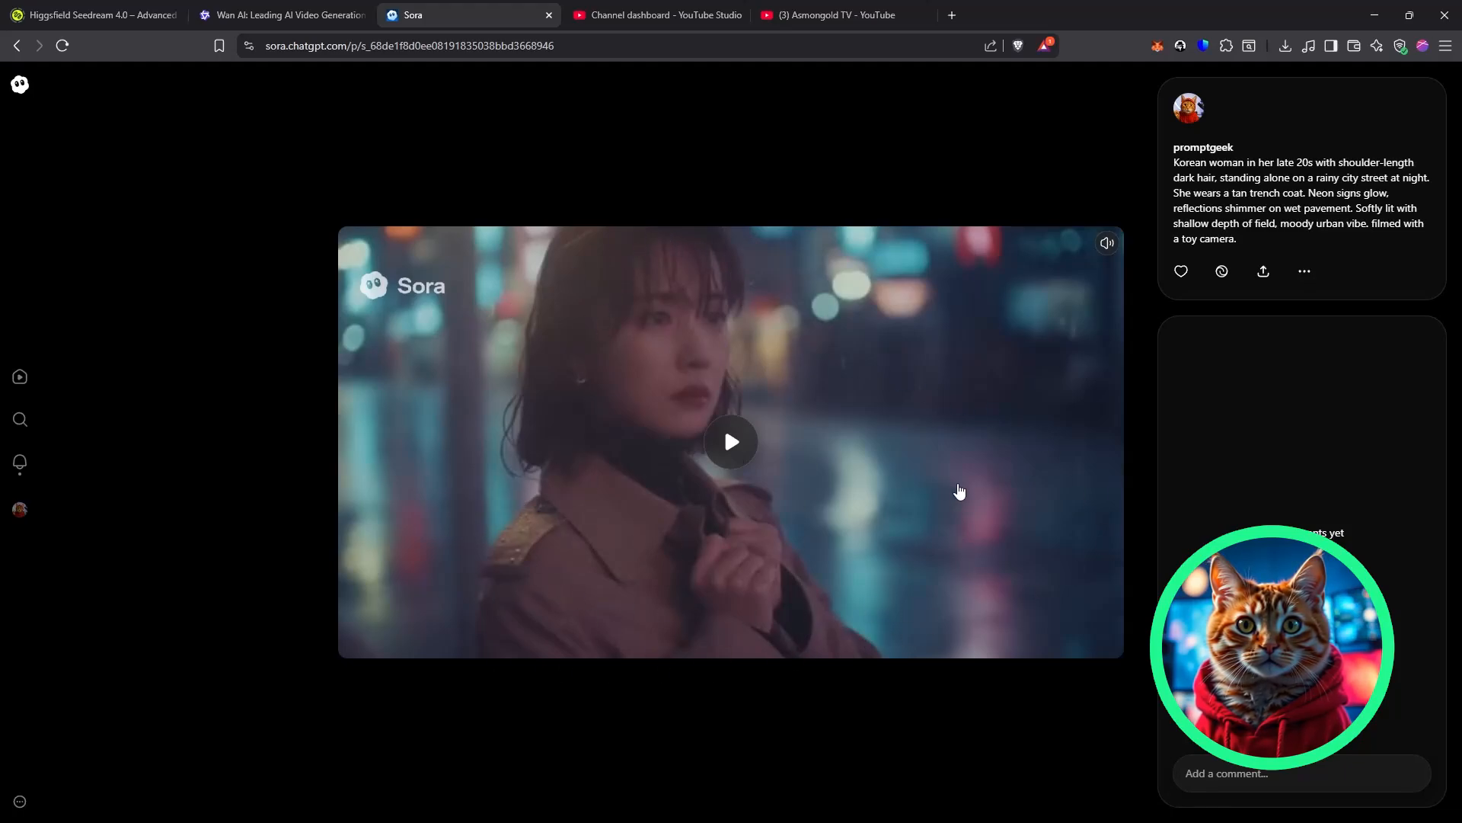
{"action": "mouse_move", "coordinate": [1060, 387]}
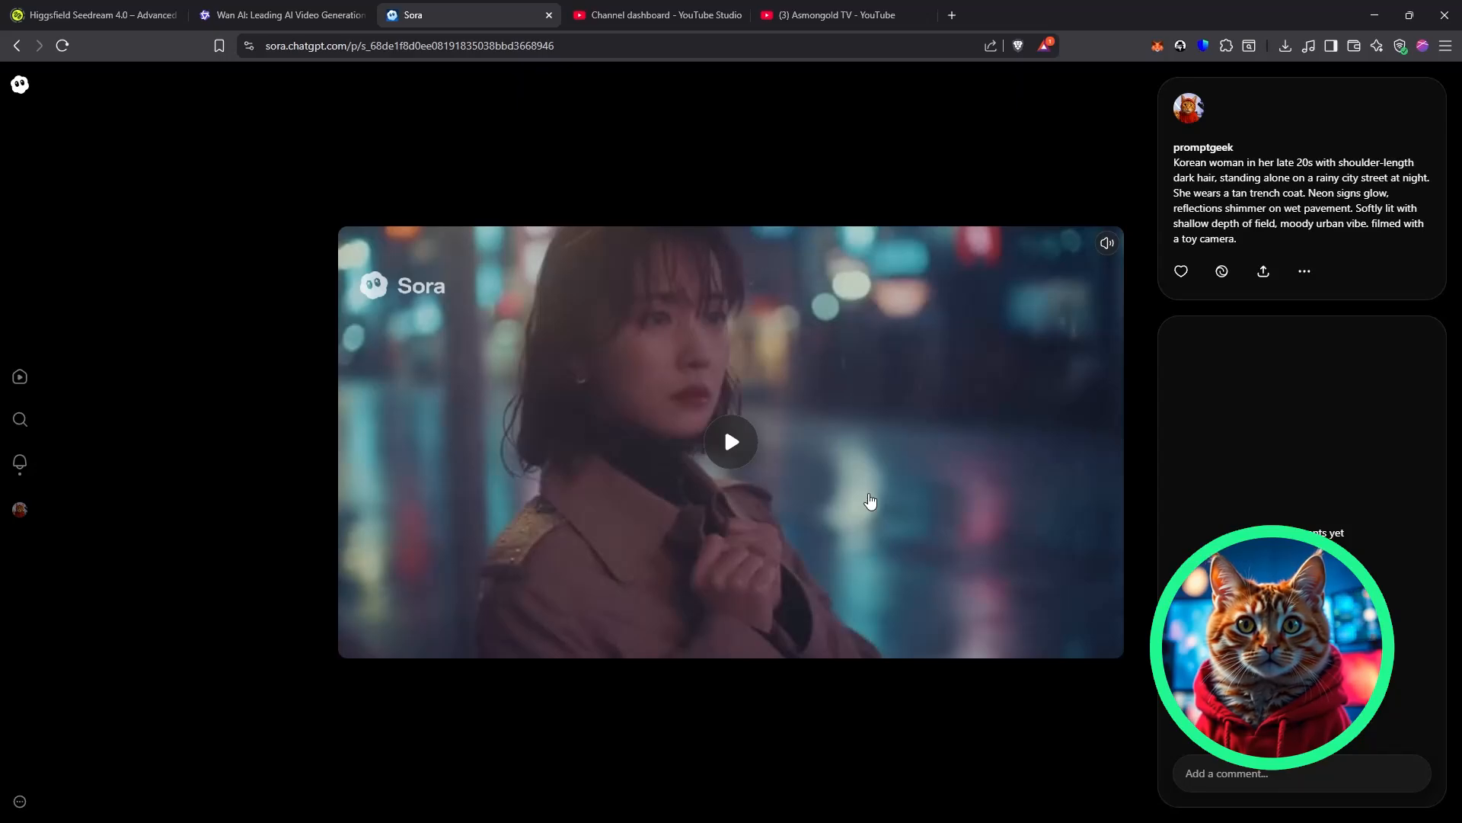
{"action": "mouse_move", "coordinate": [380, 173]}
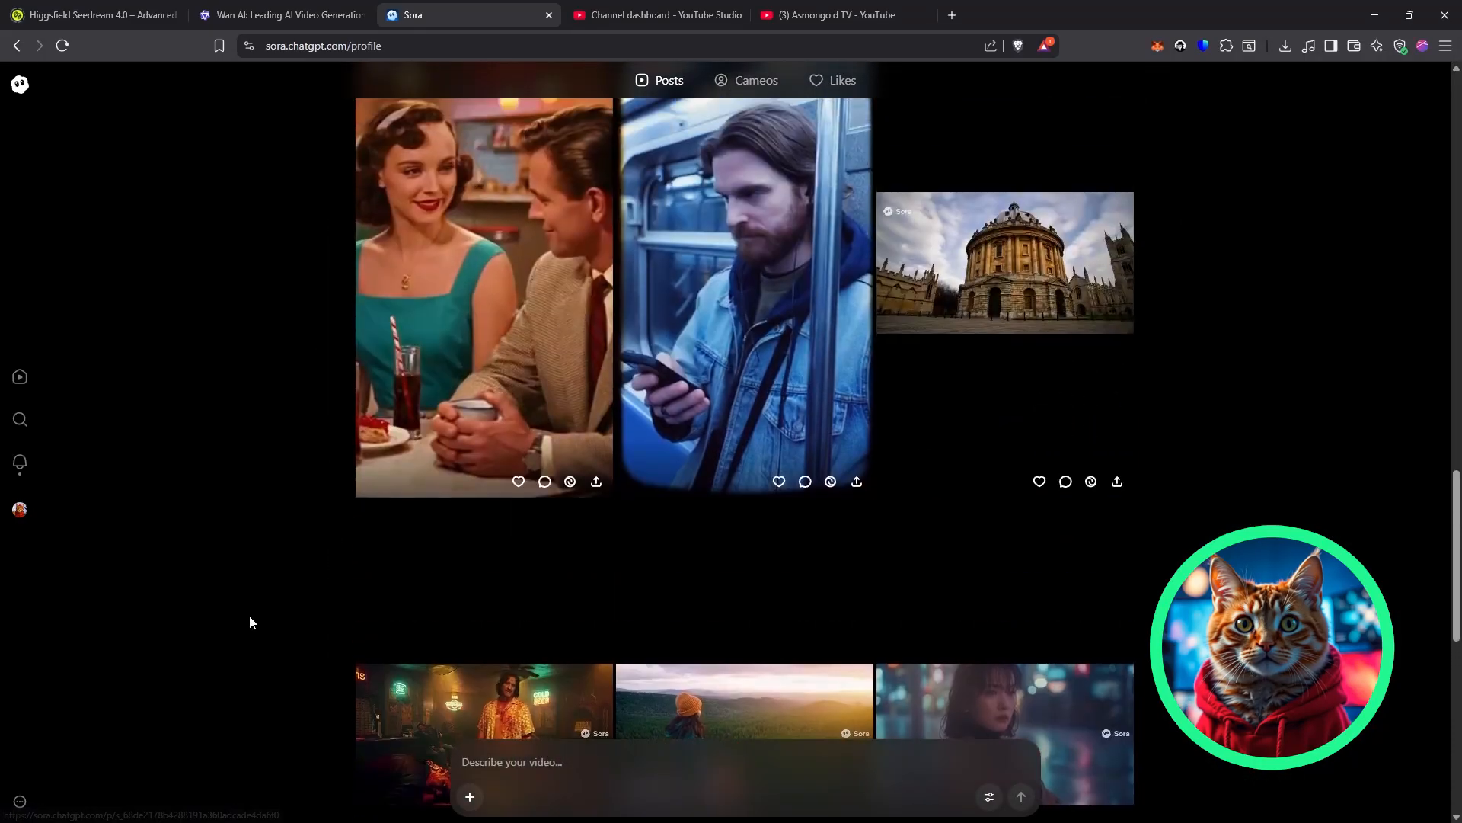
- Scroll the grid and open the 'cinematic film of neo noir sci fi movie' draft
{"action": "scroll", "scroll_direction": "down", "scroll_amount": 3}
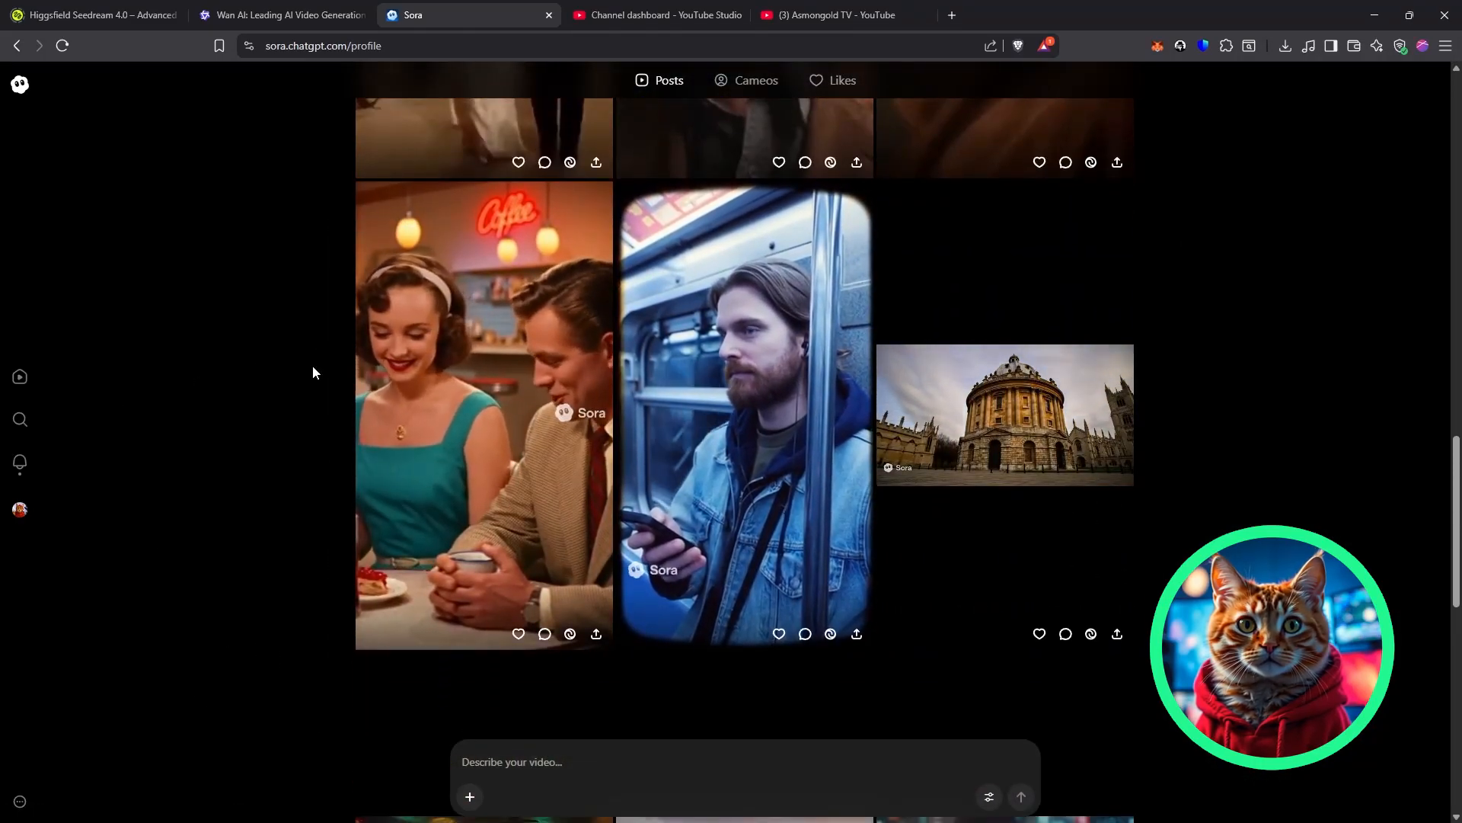
{"action": "left_click", "coordinate": [483, 415]}
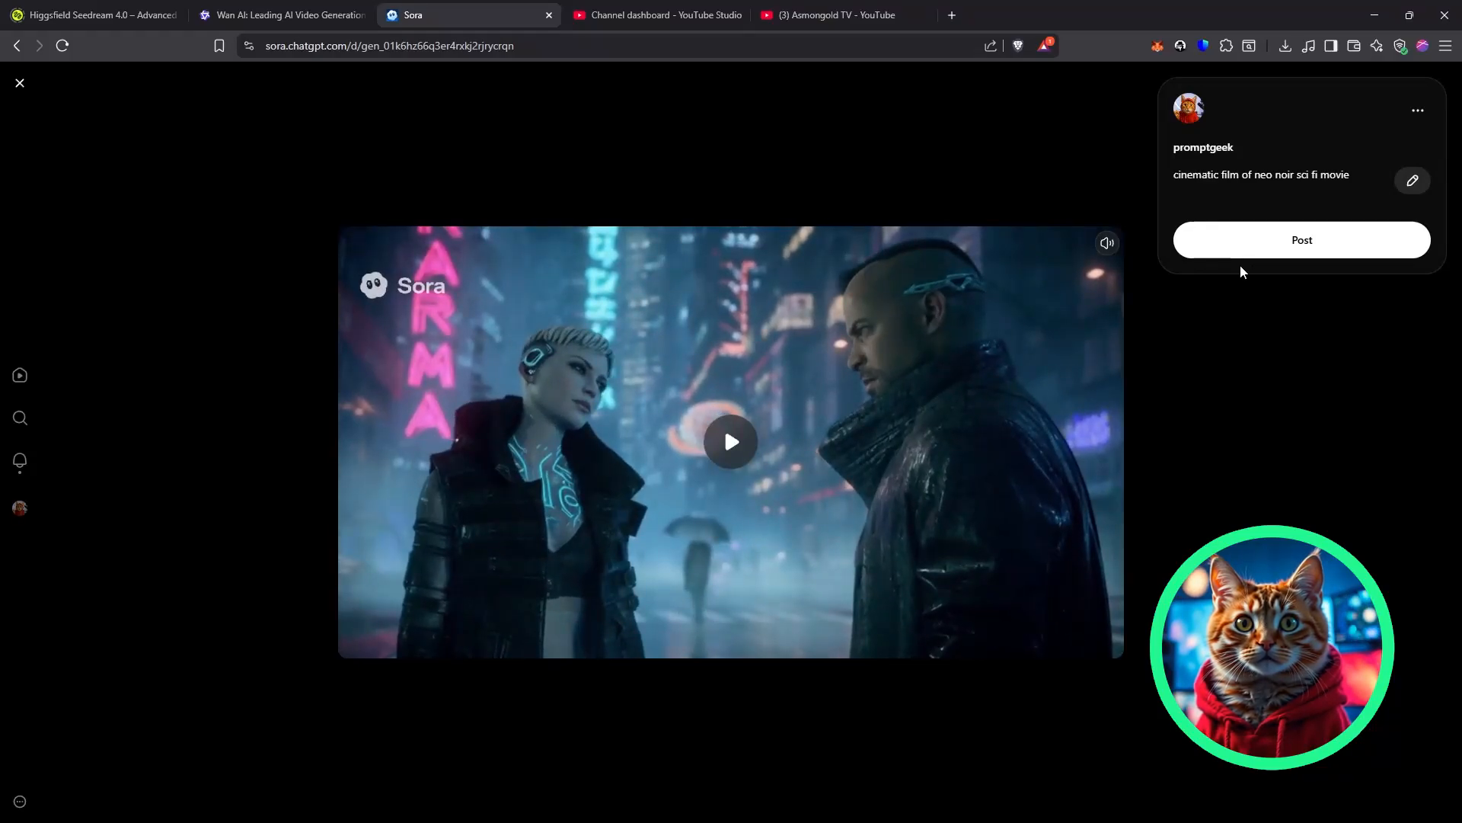
- Close the neo noir draft viewer to return to the Drafts grid
{"action": "left_click", "coordinate": [18, 83]}
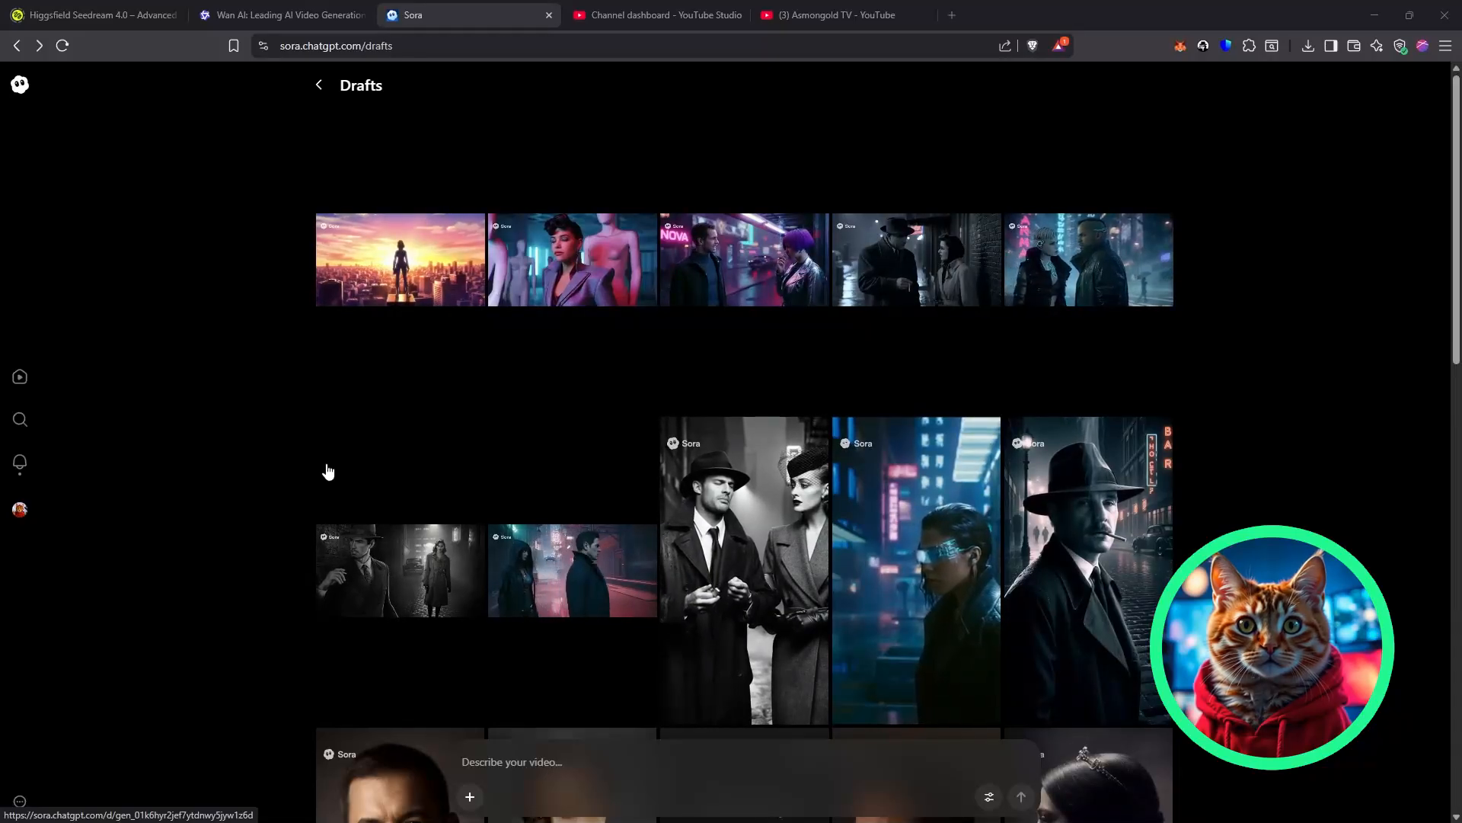
- Scroll past the guardrail-blocked draft and open the grindhouse bar-scene draft
{"action": "scroll", "scroll_direction": "down", "scroll_amount": 3}
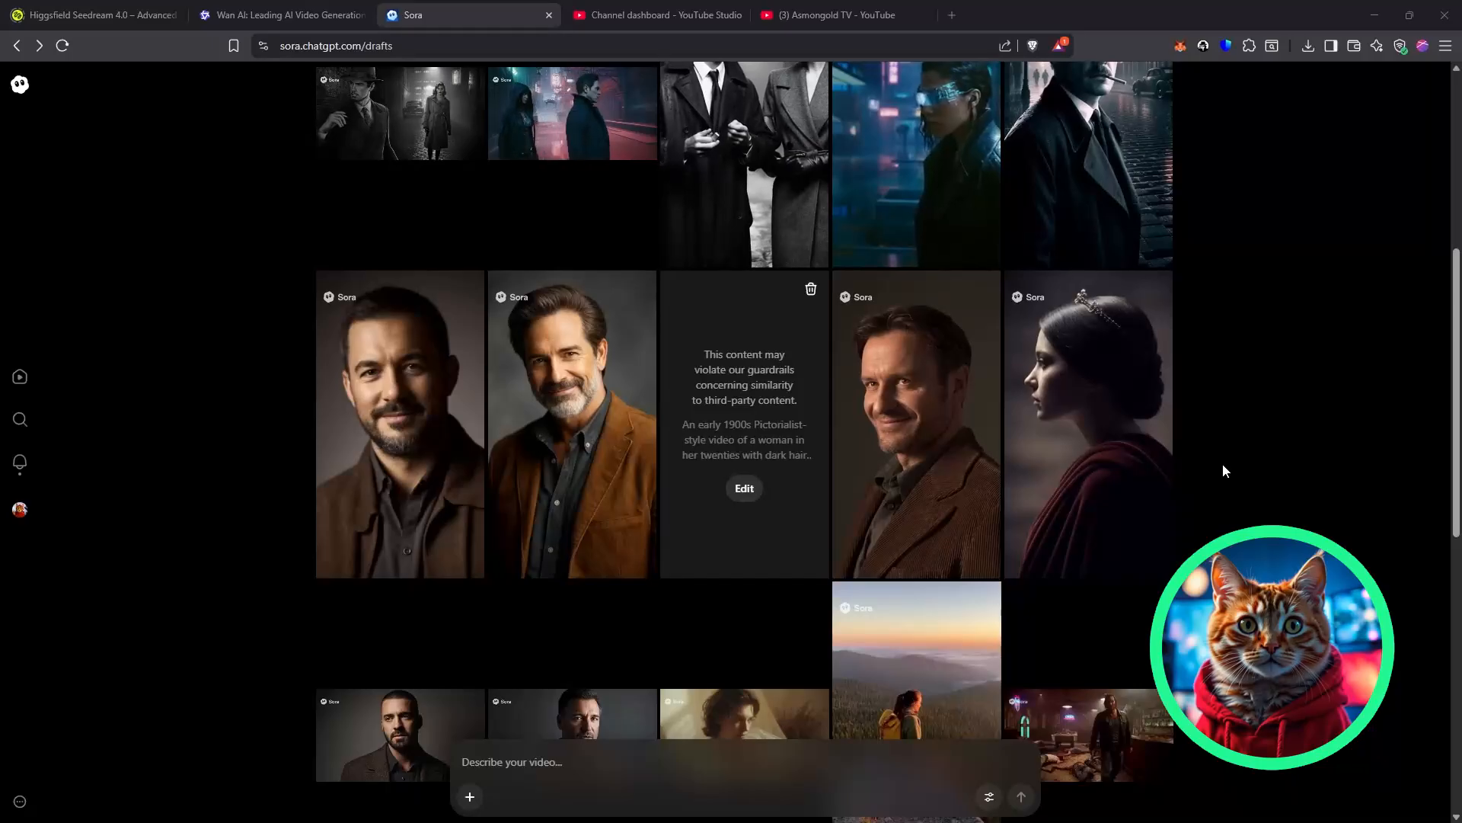
{"action": "scroll", "scroll_direction": "down", "scroll_amount": 3}
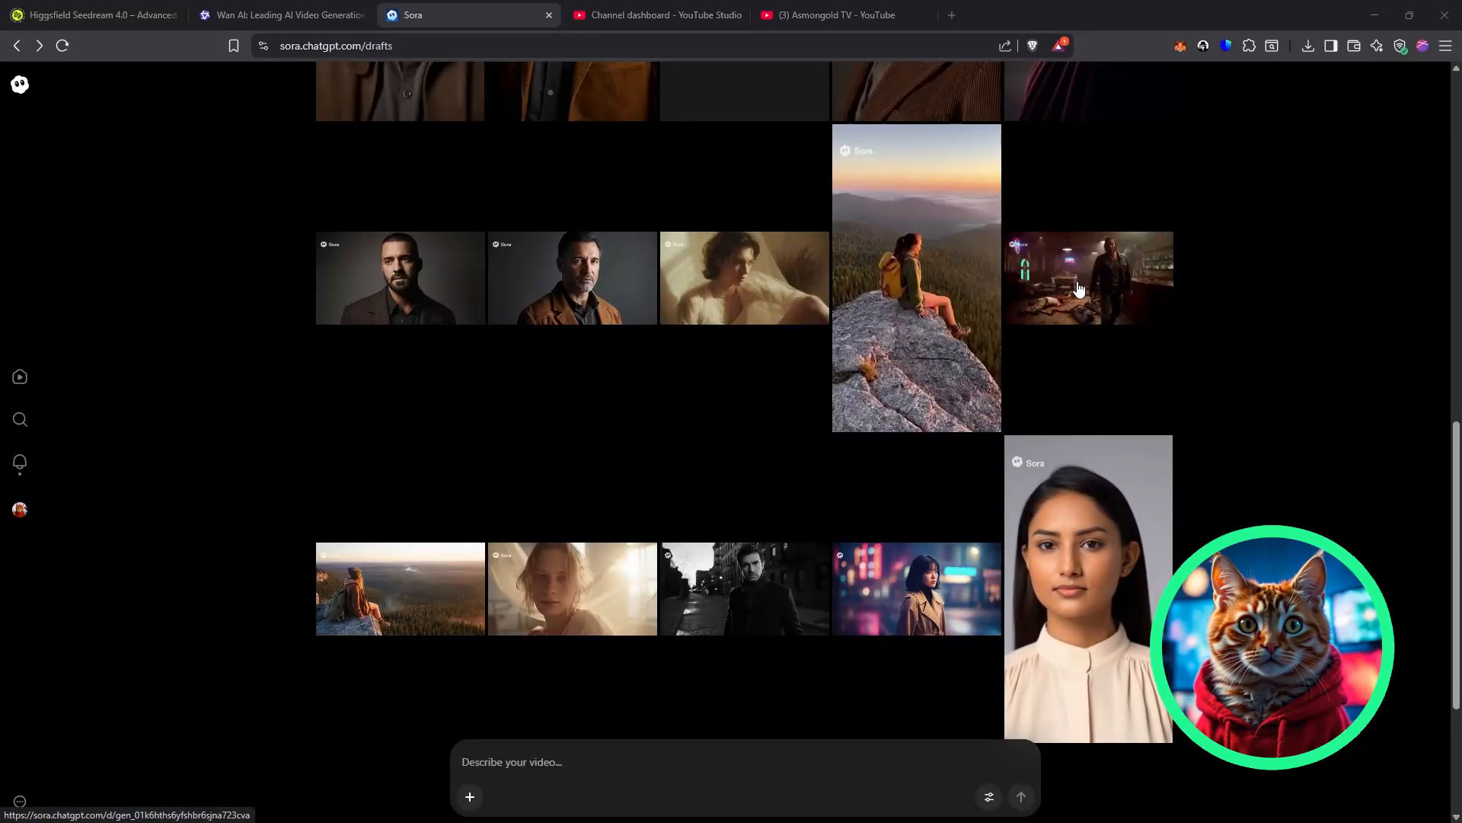
{"action": "left_click", "coordinate": [1088, 277]}
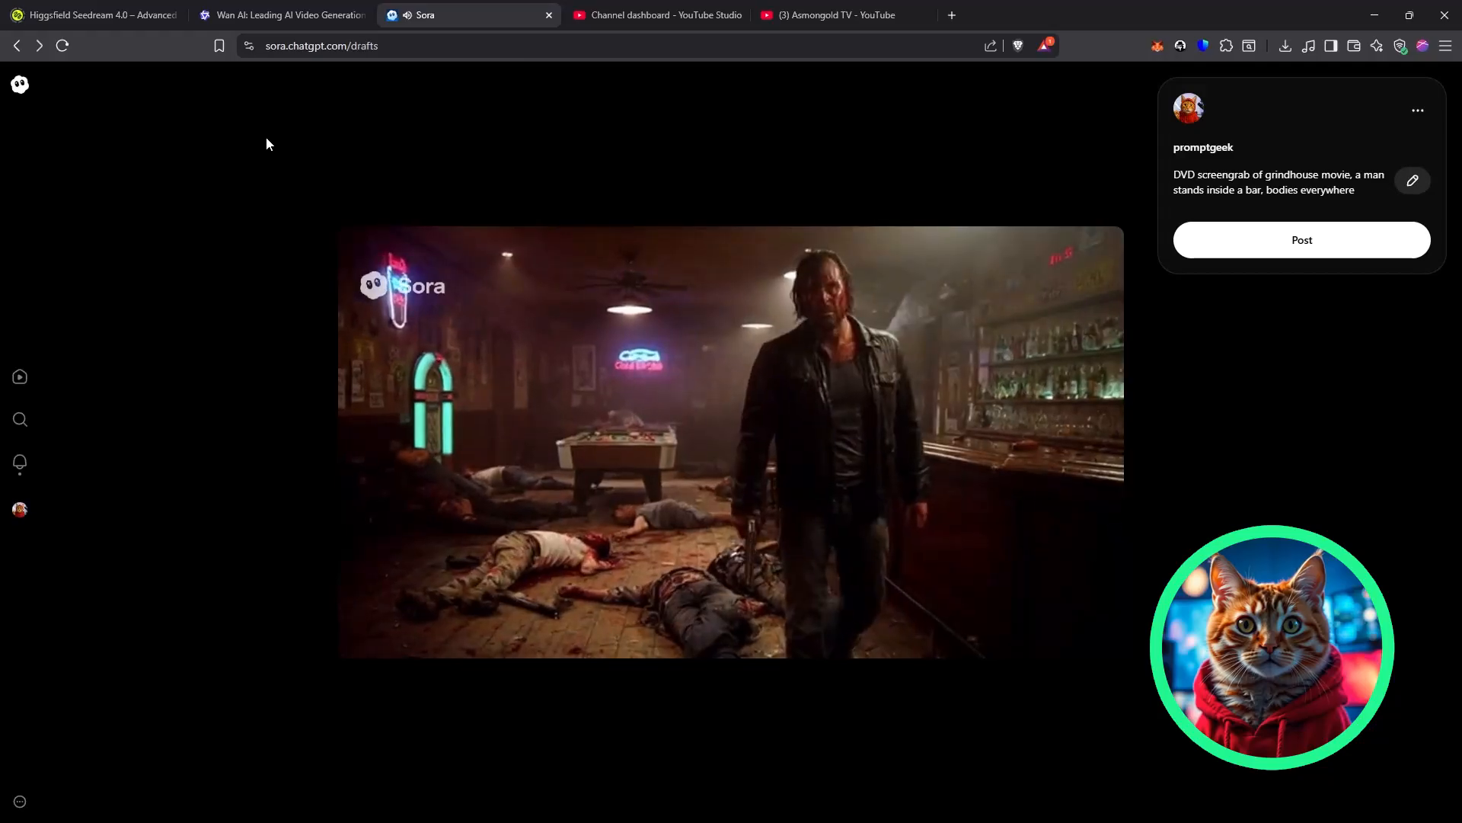
- Close the grindhouse draft viewer to return to the profile's posts grid
{"action": "left_click", "coordinate": [17, 46]}
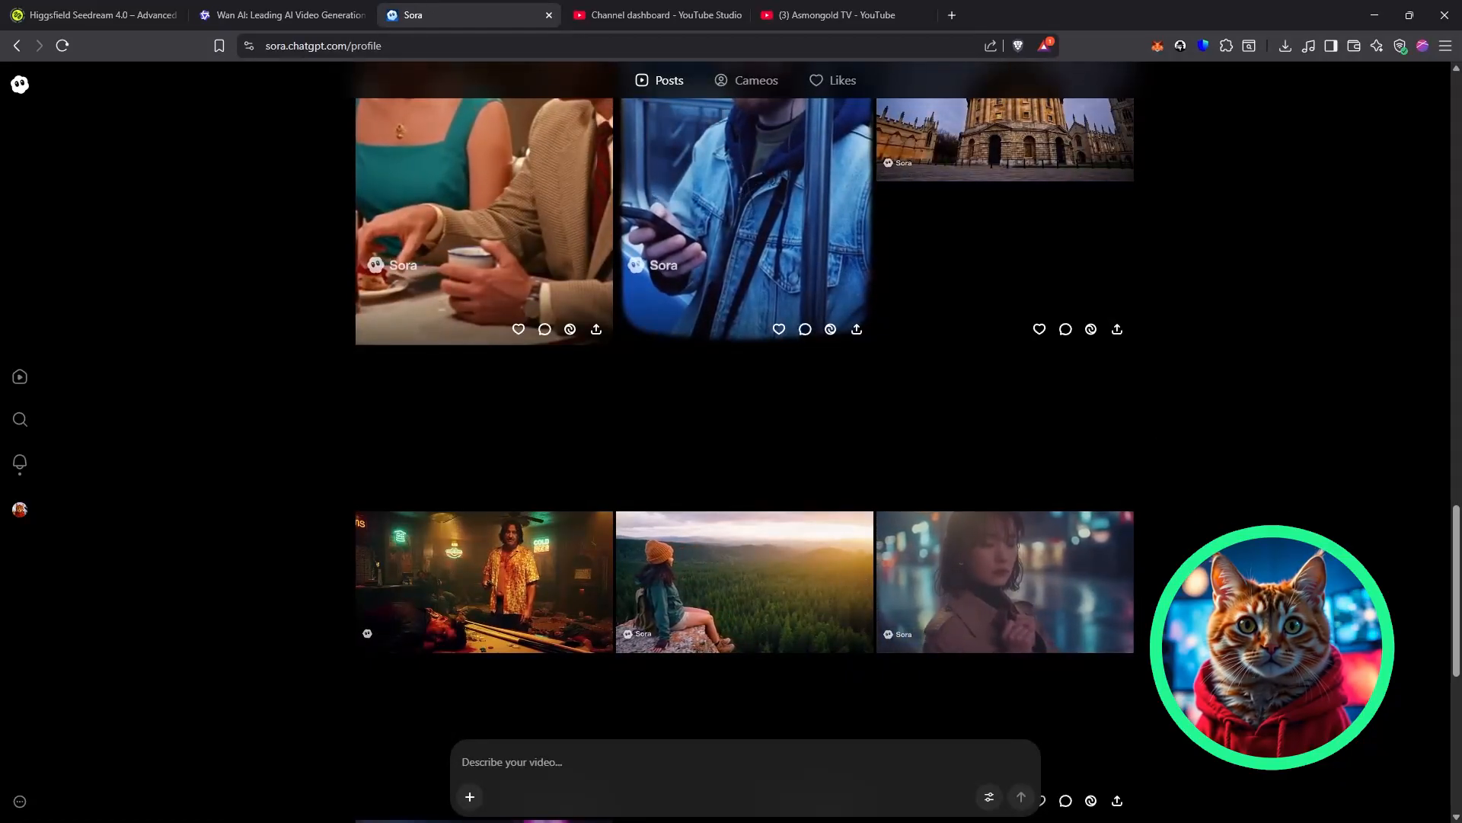
{"action": "scroll", "scroll_direction": "down", "scroll_amount": 3}
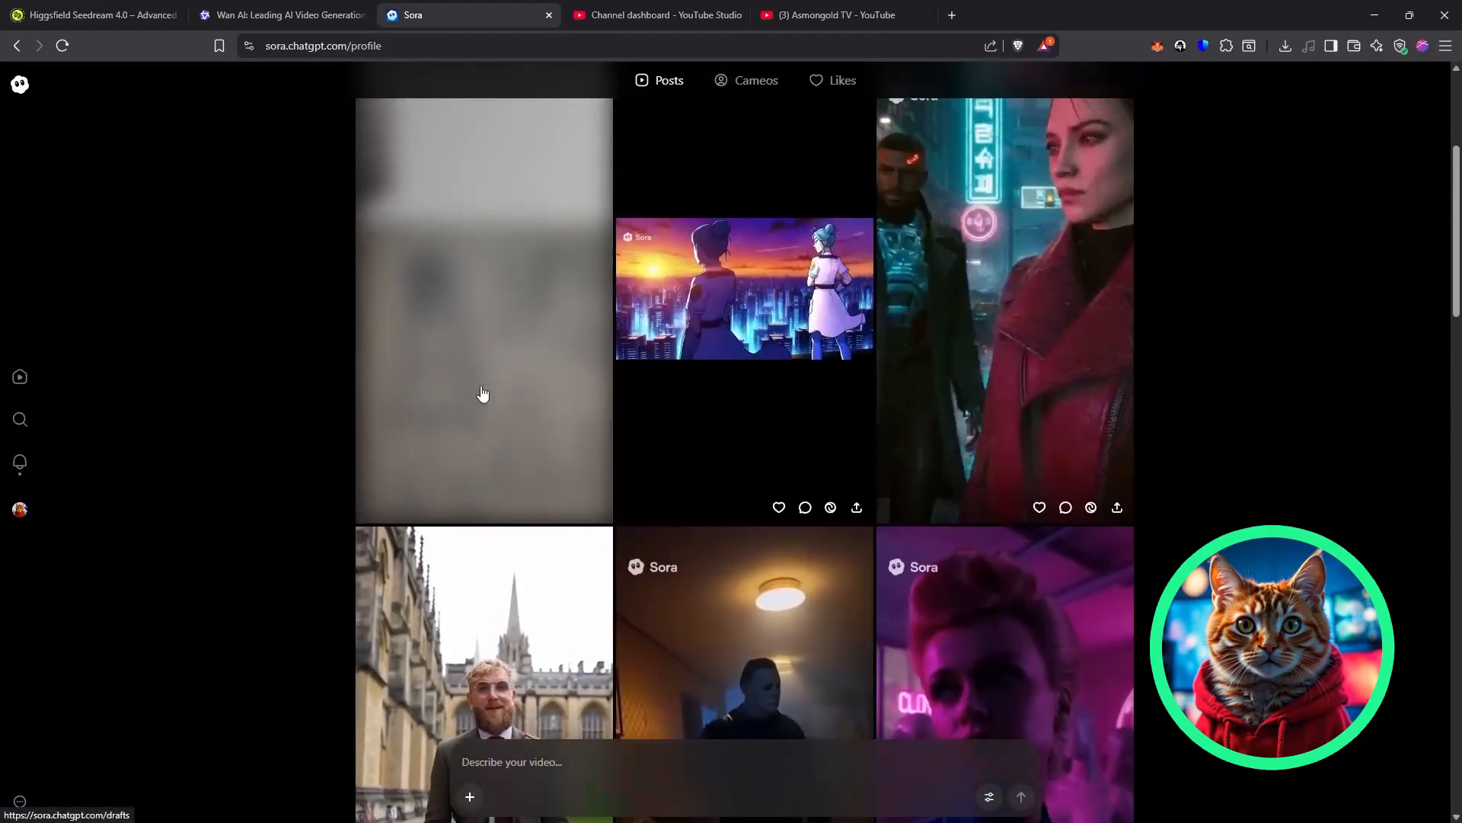
{"action": "left_click", "coordinate": [483, 391]}
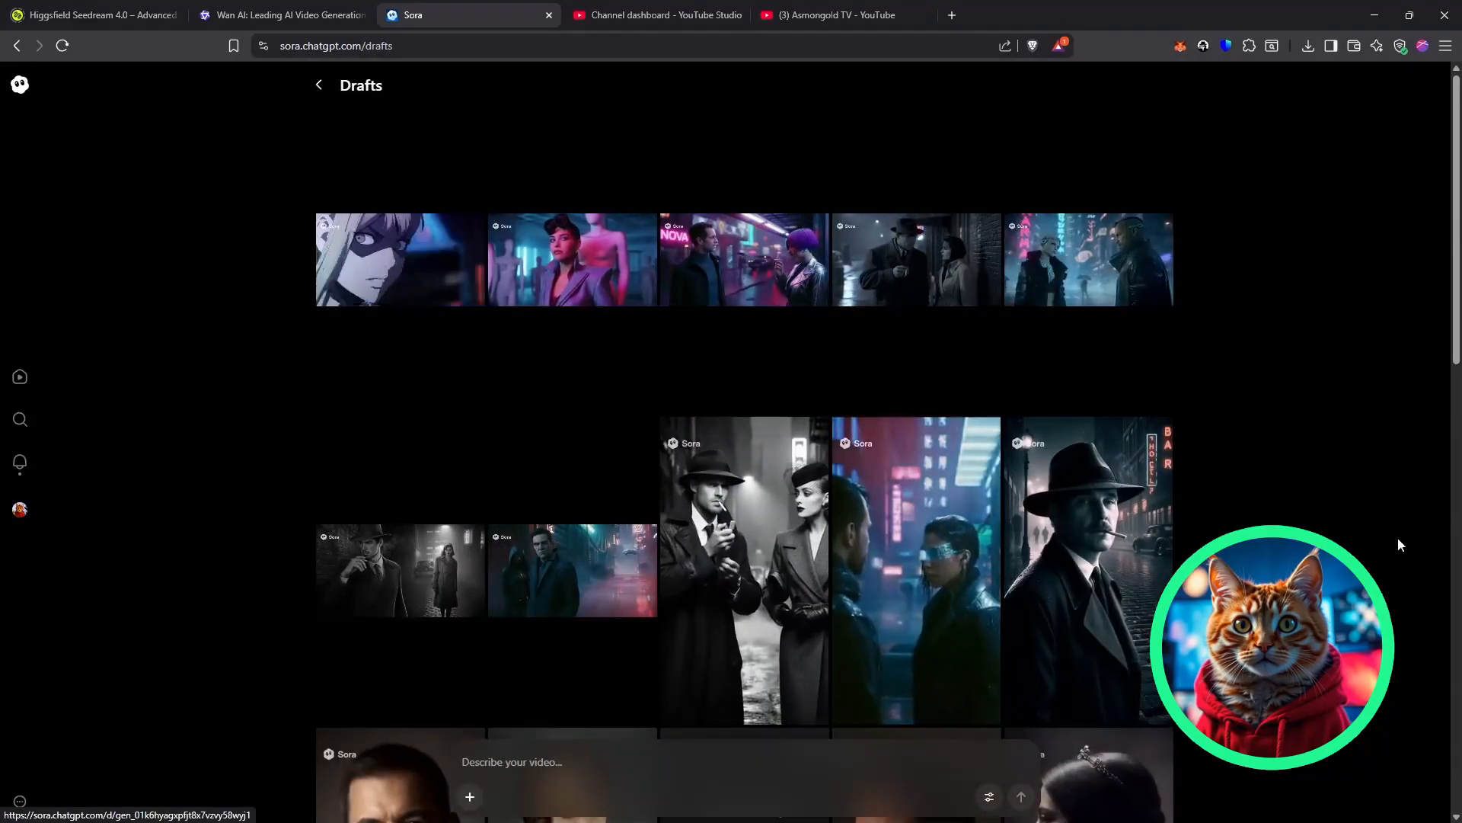
{"action": "scroll", "scroll_direction": "down", "scroll_amount": 3}
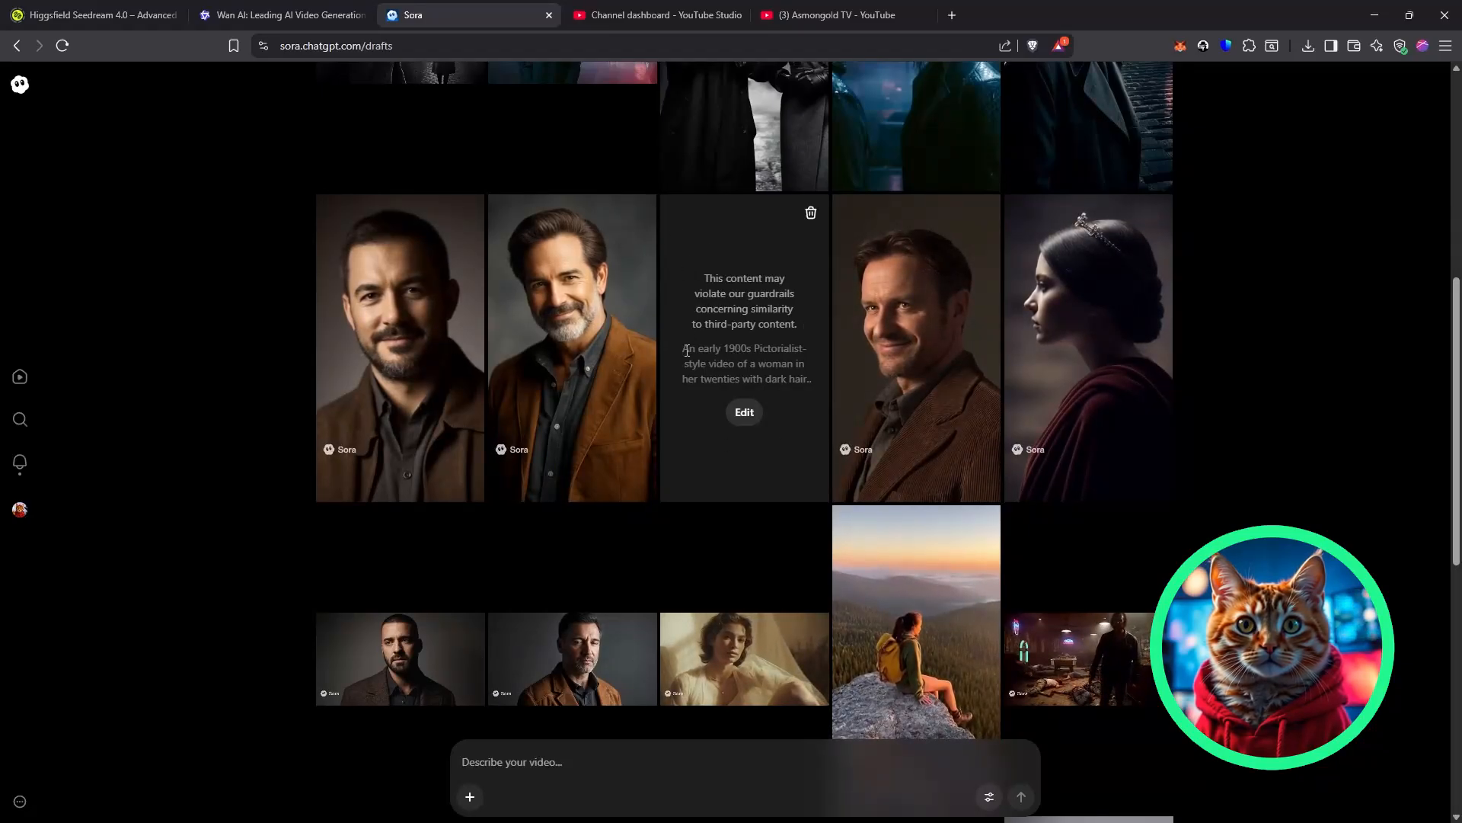
{"action": "scroll", "scroll_direction": "down", "scroll_amount": 3}
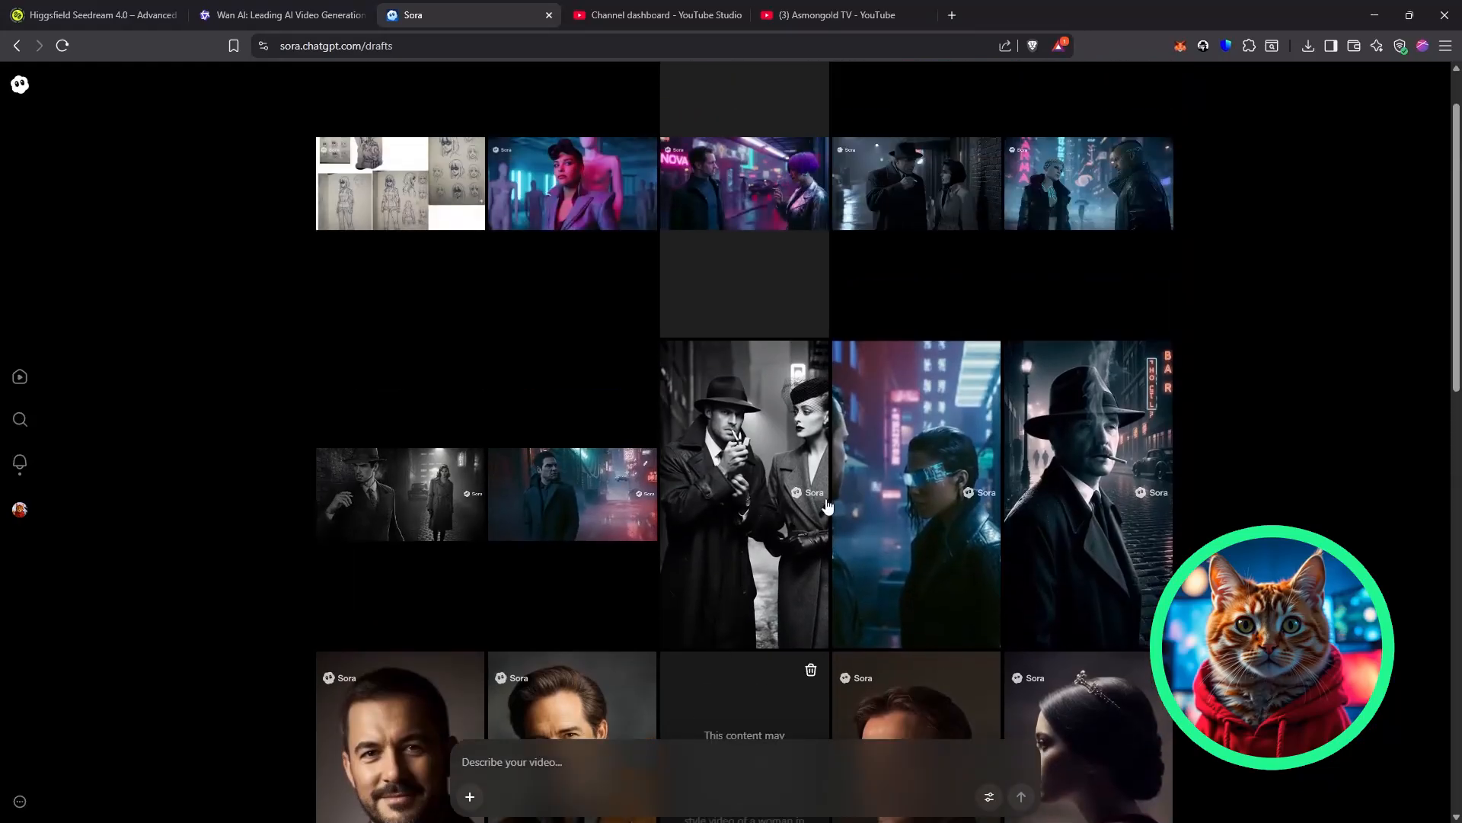
{"action": "left_click", "coordinate": [18, 508]}
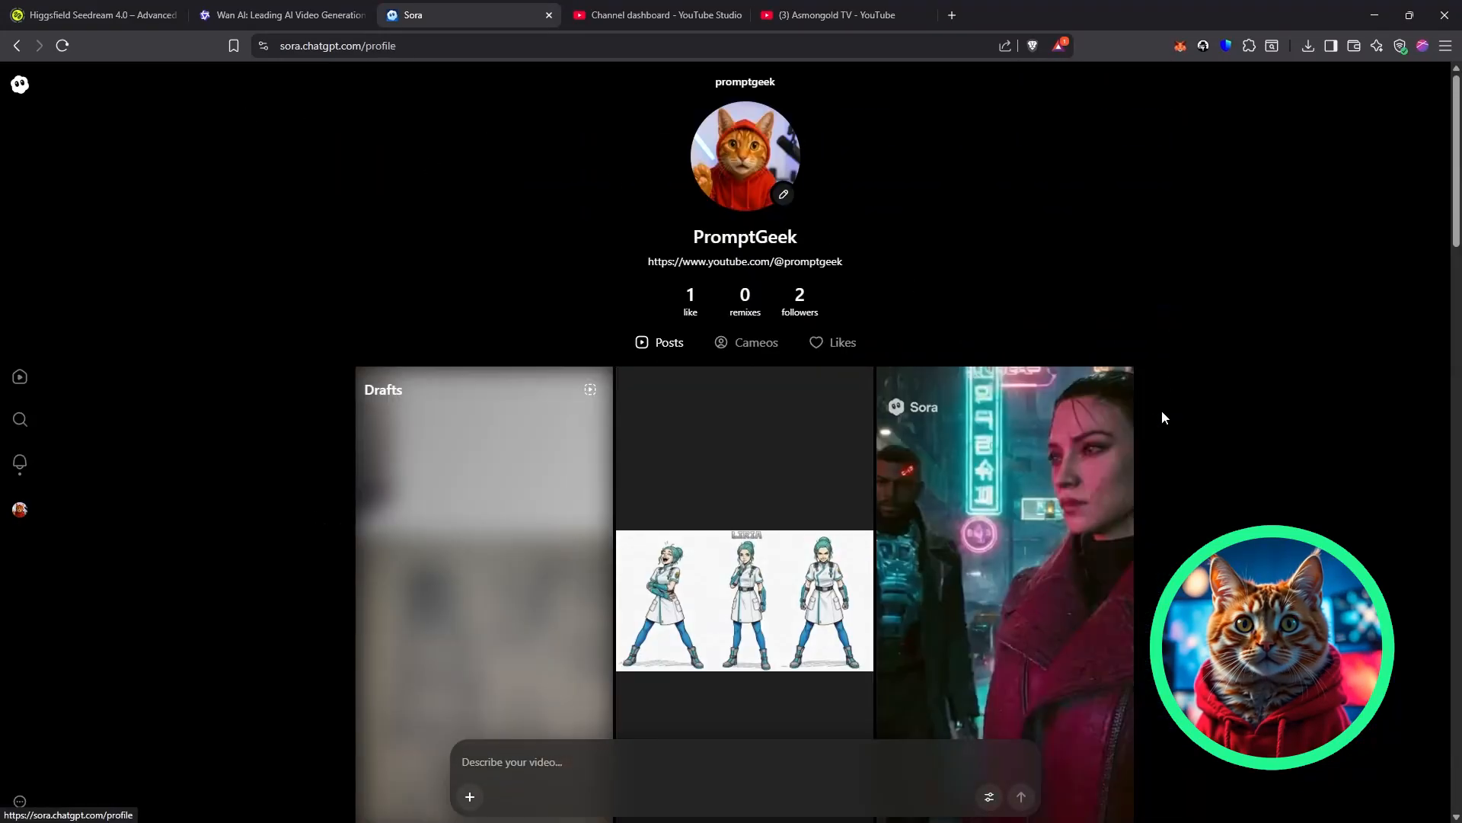
- Open the sepia Pictorialist portrait post of the woman in a jeweled headpiece
{"action": "scroll", "scroll_direction": "down", "scroll_amount": 3}
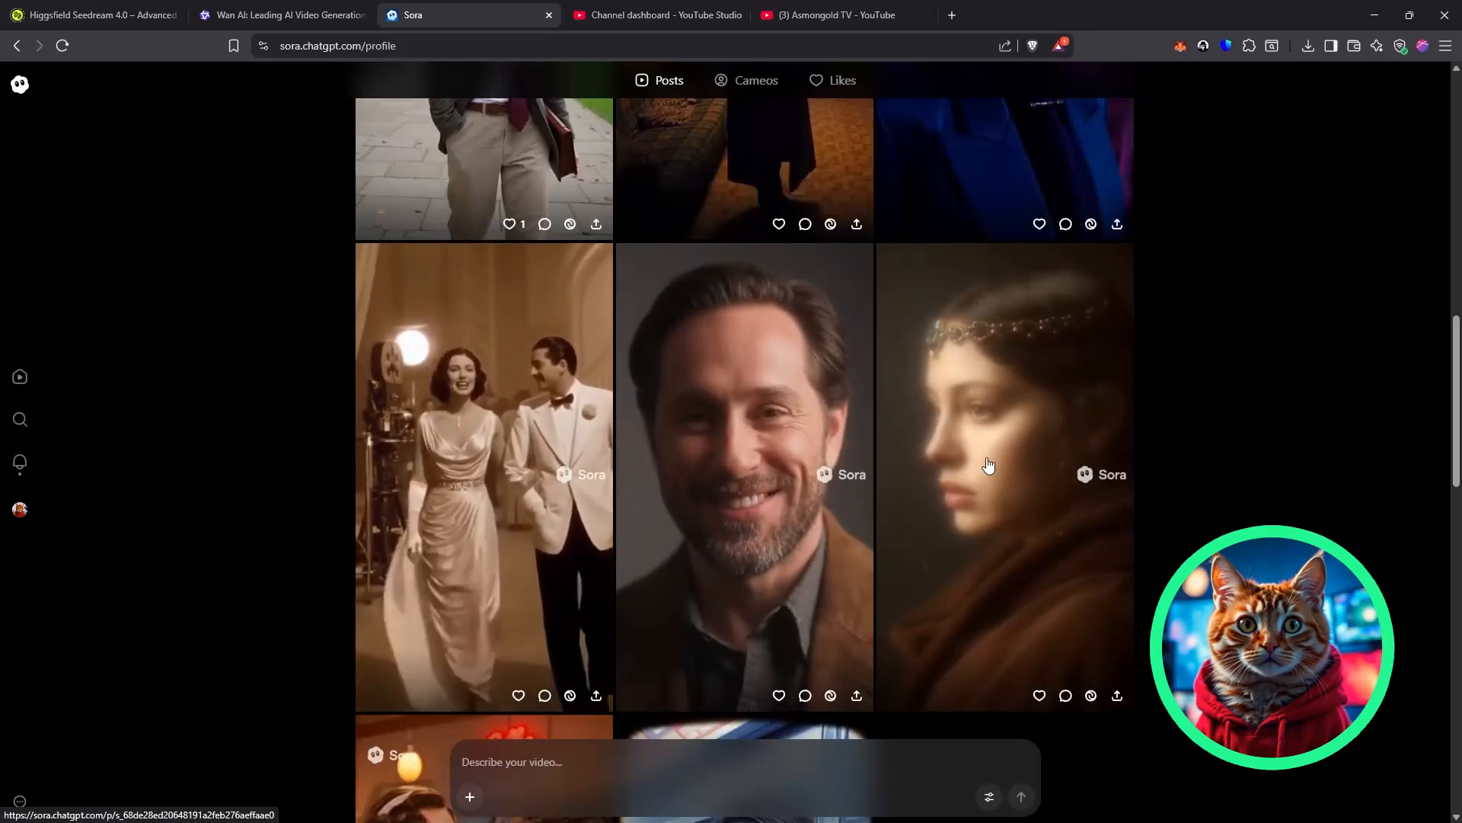
{"action": "left_click", "coordinate": [1005, 466]}
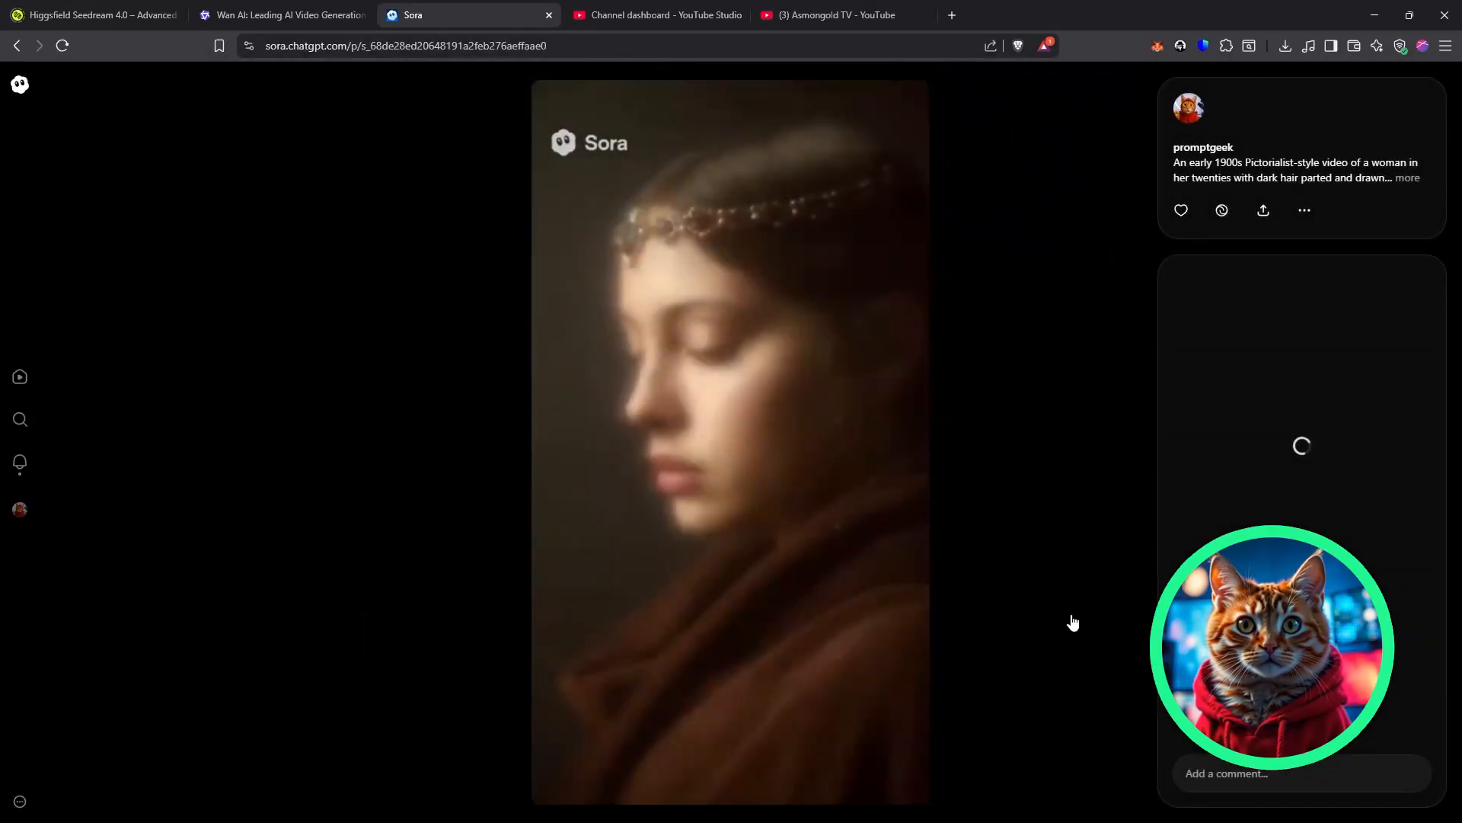